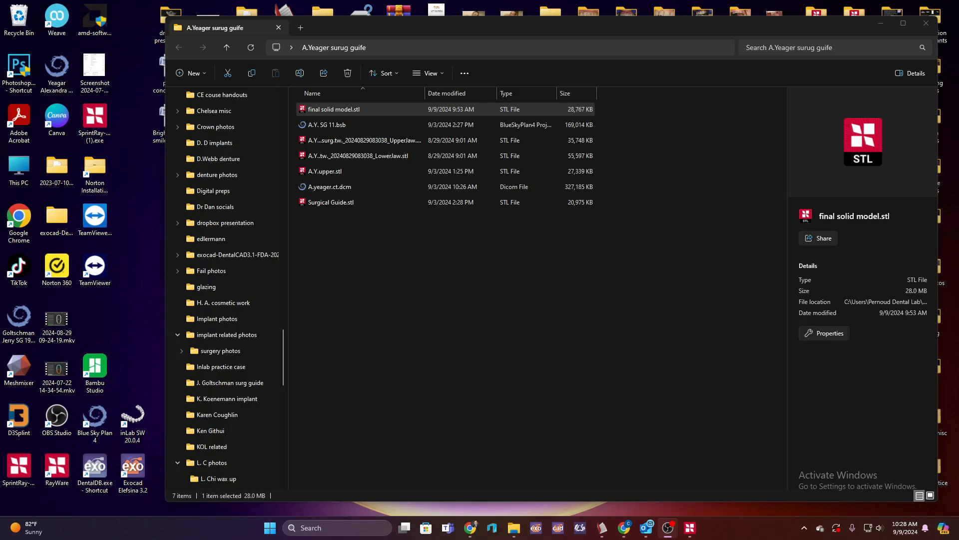
pyautogui.moveTo(598, 250)
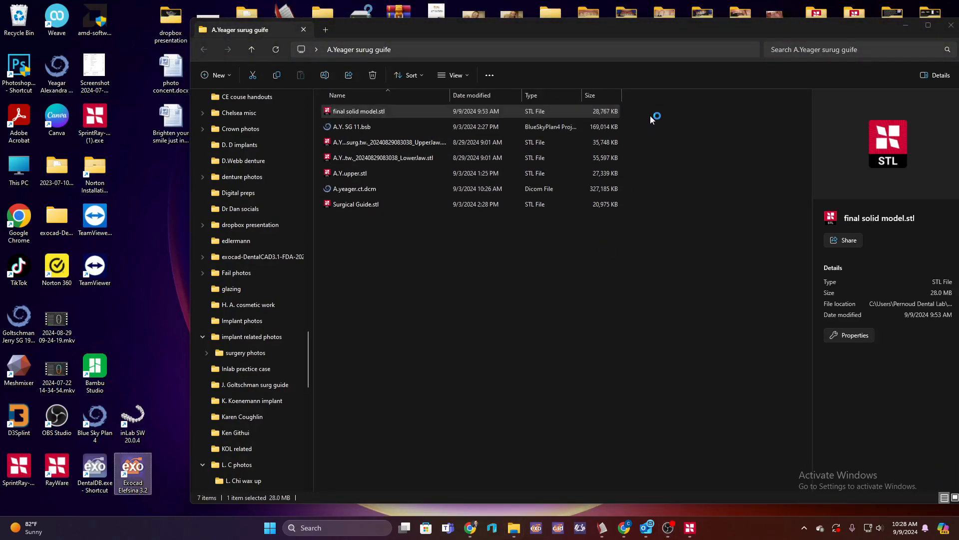
pyautogui.doubleClick(132, 465)
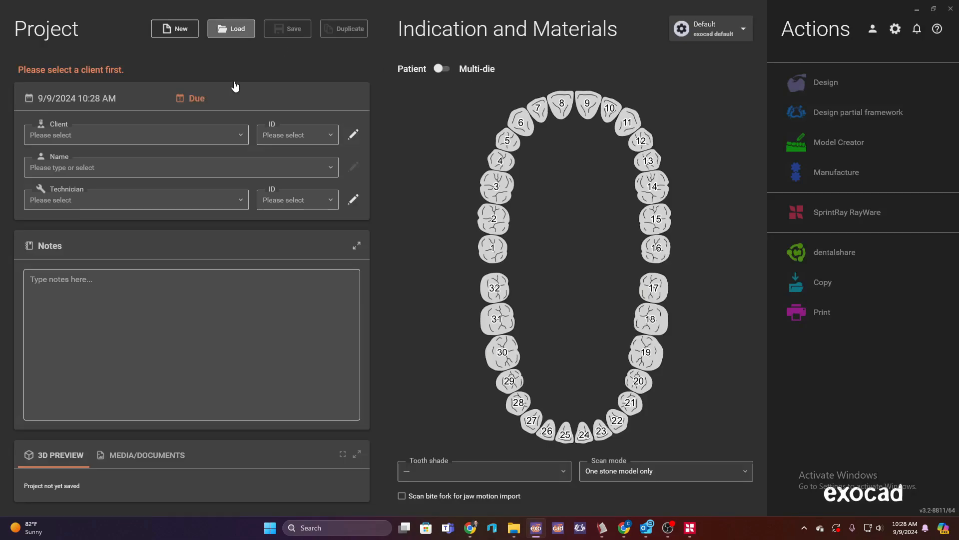
pyautogui.click(230, 28)
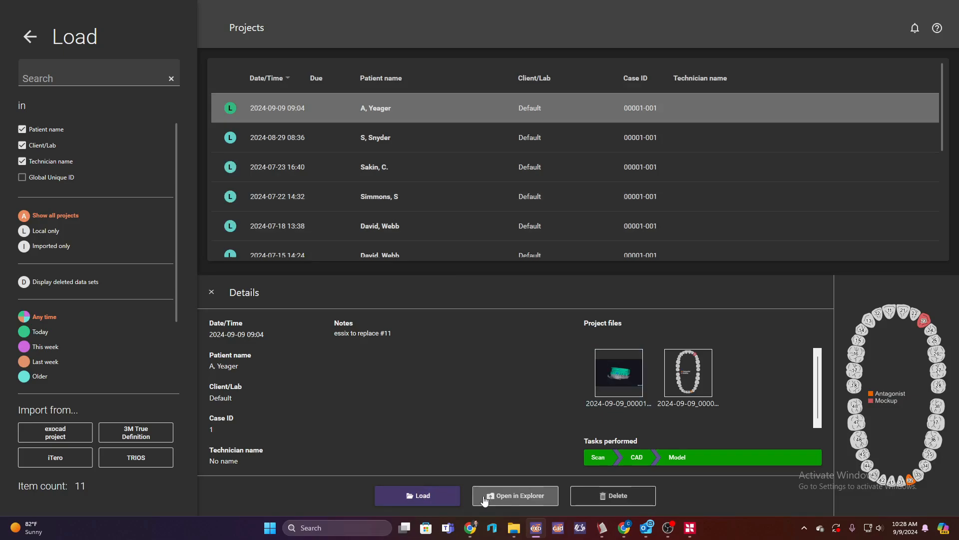
pyautogui.click(417, 495)
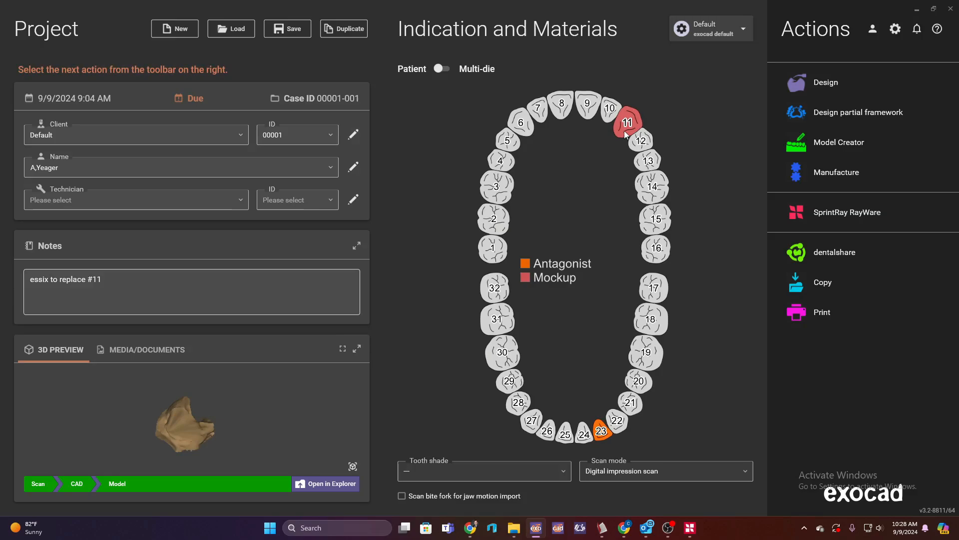
pyautogui.click(625, 122)
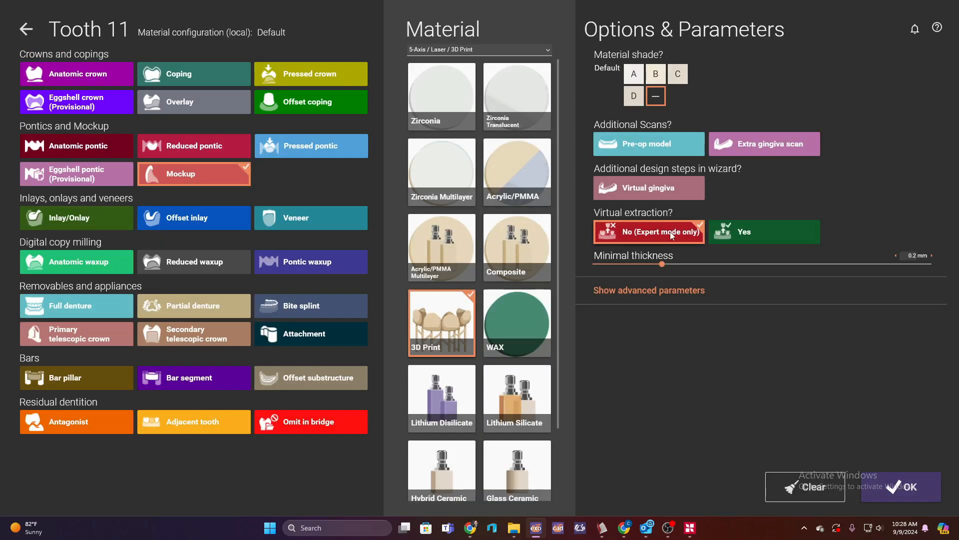
pyautogui.moveTo(677, 237)
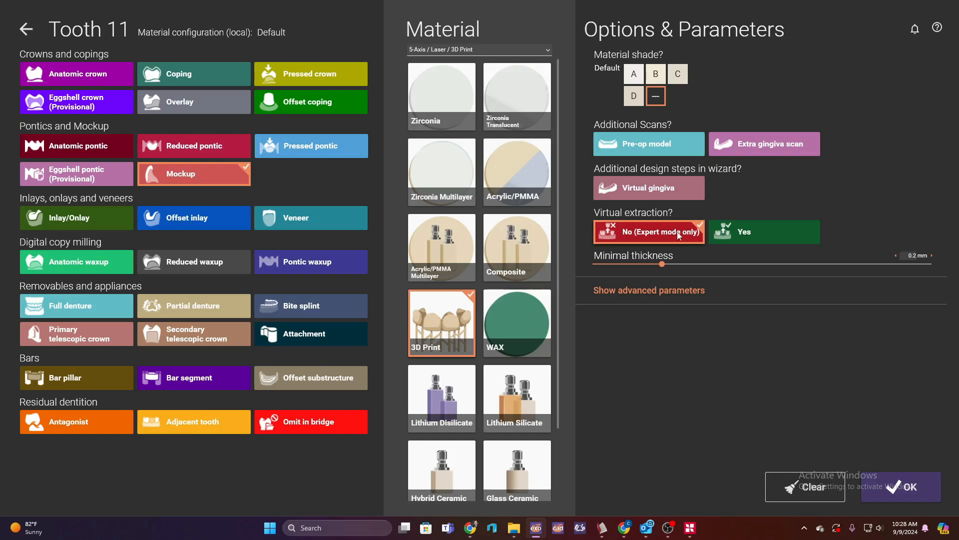
pyautogui.moveTo(774, 343)
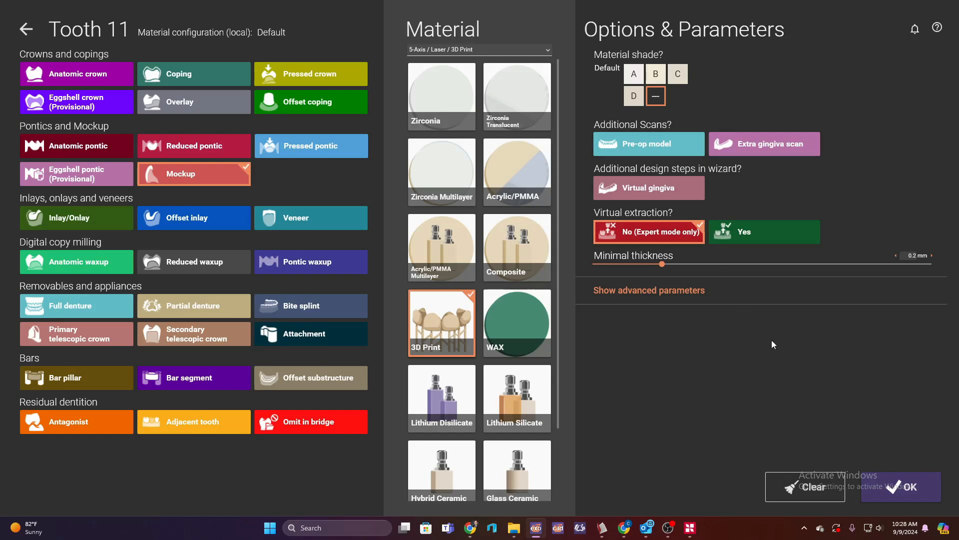
pyautogui.click(900, 487)
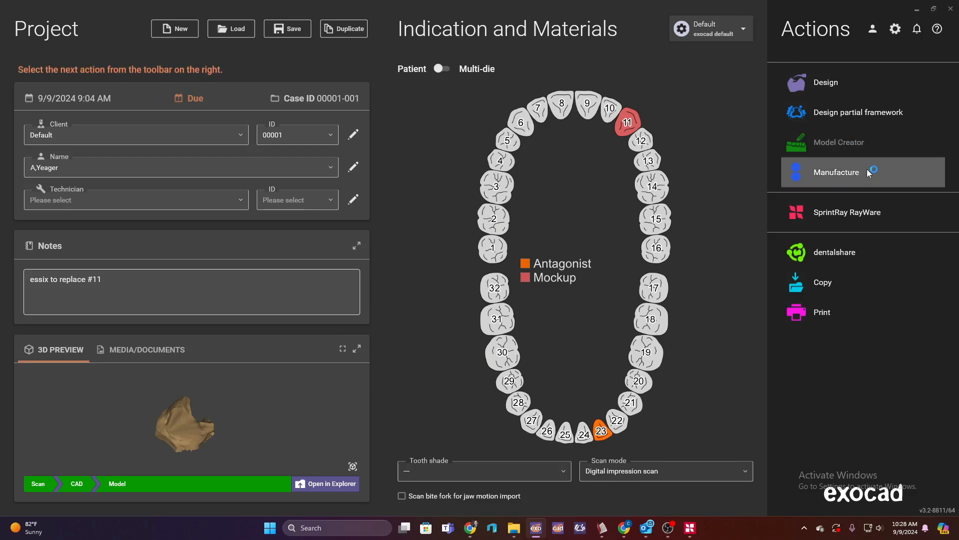
# Start Design and answer the saved tooth models prompt to reach the upper jaw scan request
pyautogui.click(839, 142)
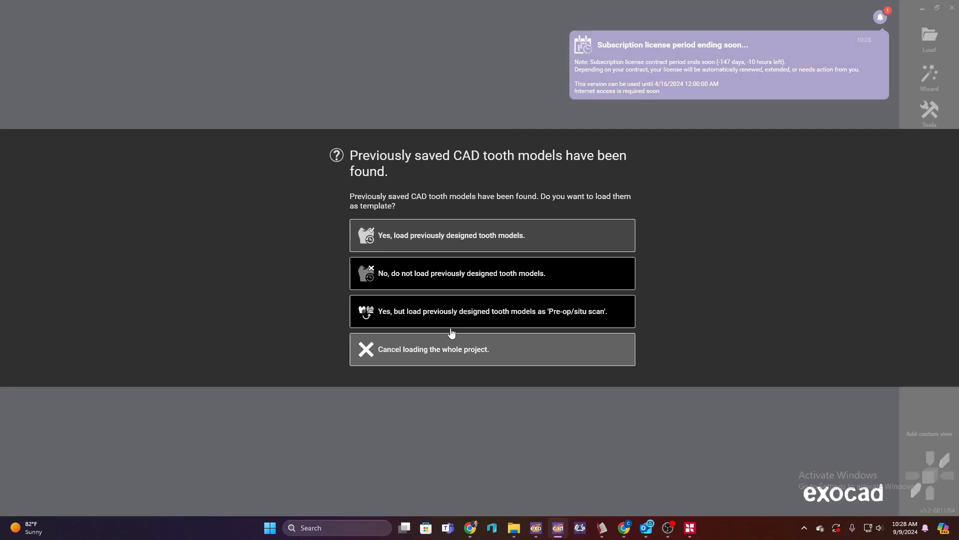
pyautogui.click(492, 273)
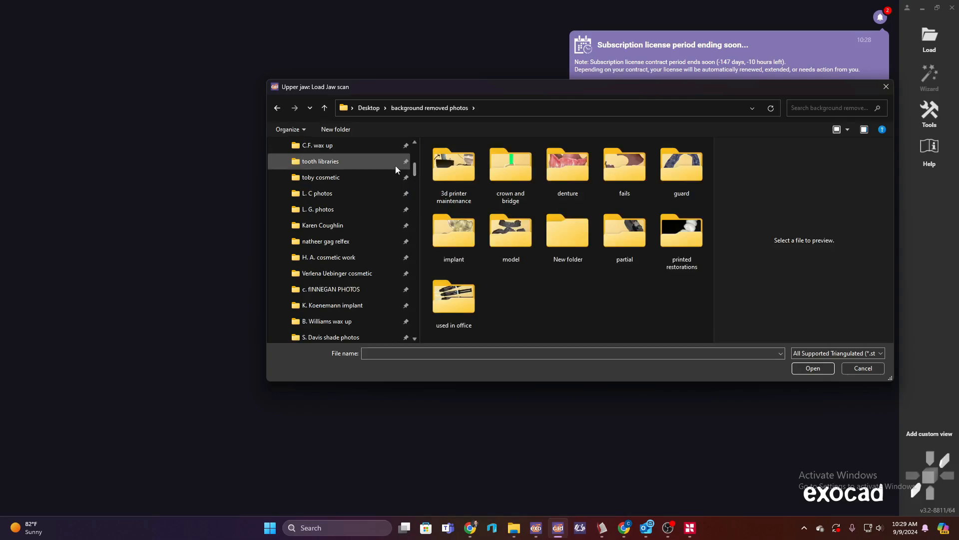
# Load the upper jaw STL and the LowerJaw antagonist STL from the desktop case folder
pyautogui.click(368, 108)
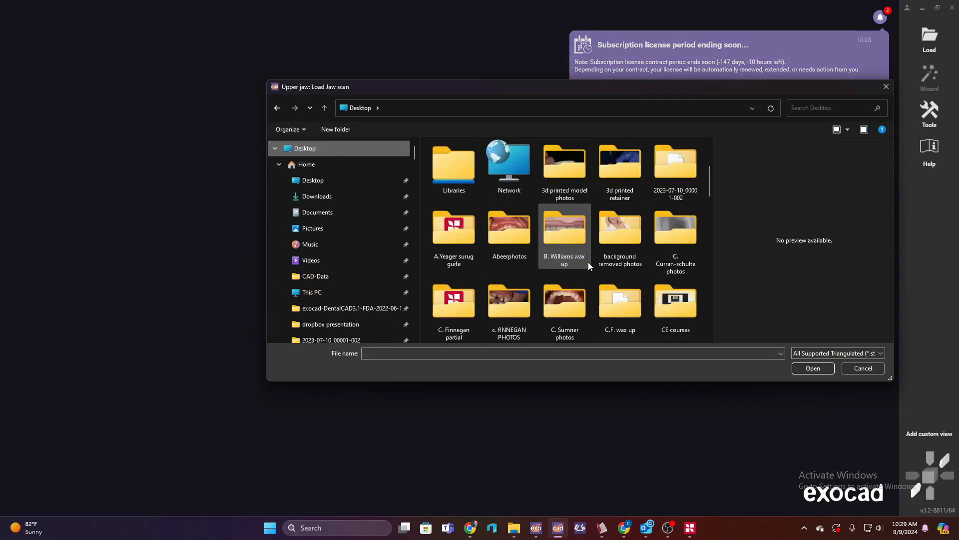
pyautogui.doubleClick(453, 229)
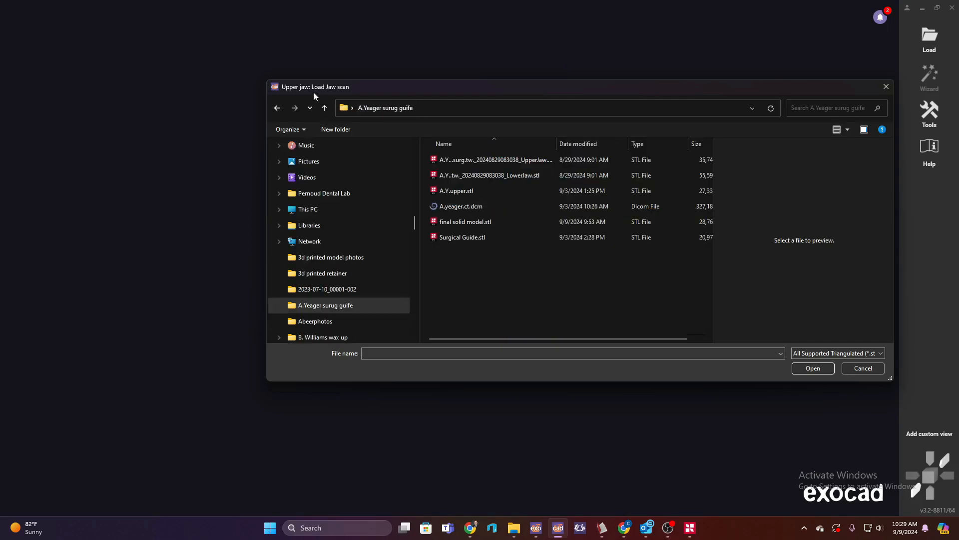
pyautogui.click(466, 222)
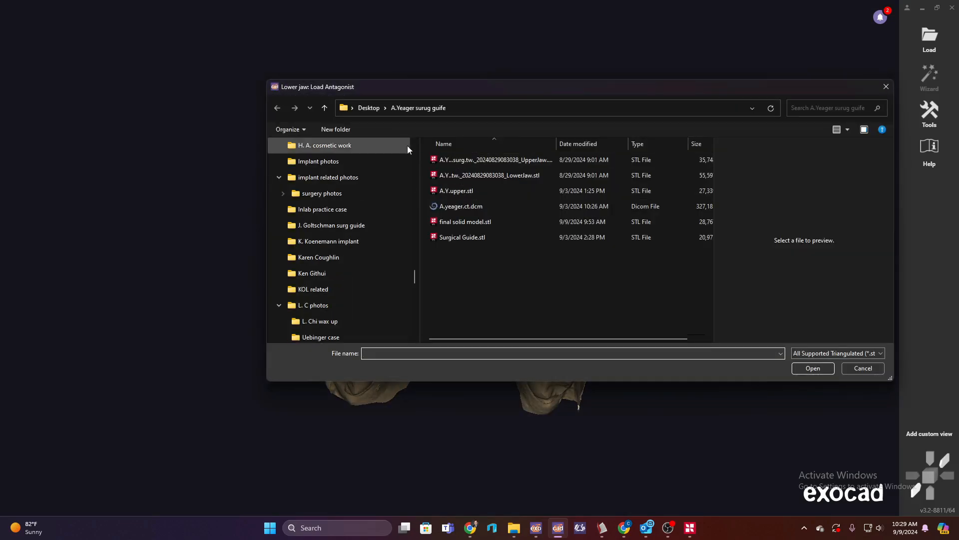
pyautogui.click(488, 175)
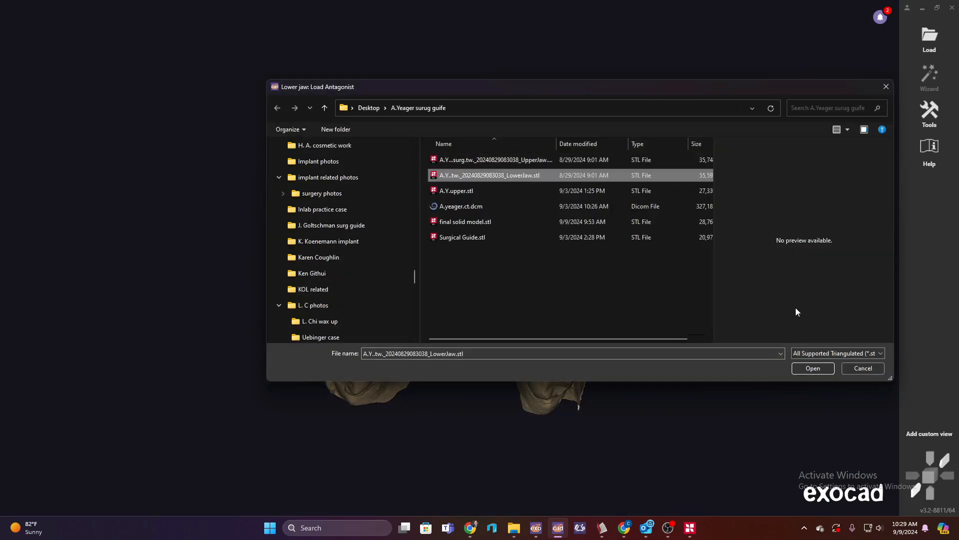
pyautogui.click(812, 368)
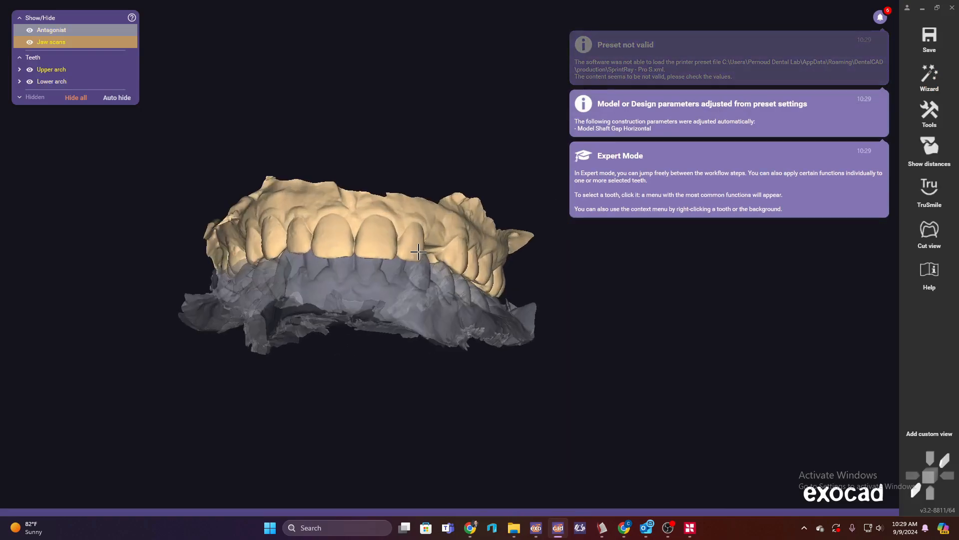
# Choose Copy/Mirror or Extract Tooth from tooth 11's context menu
pyautogui.rightClick(420, 251)
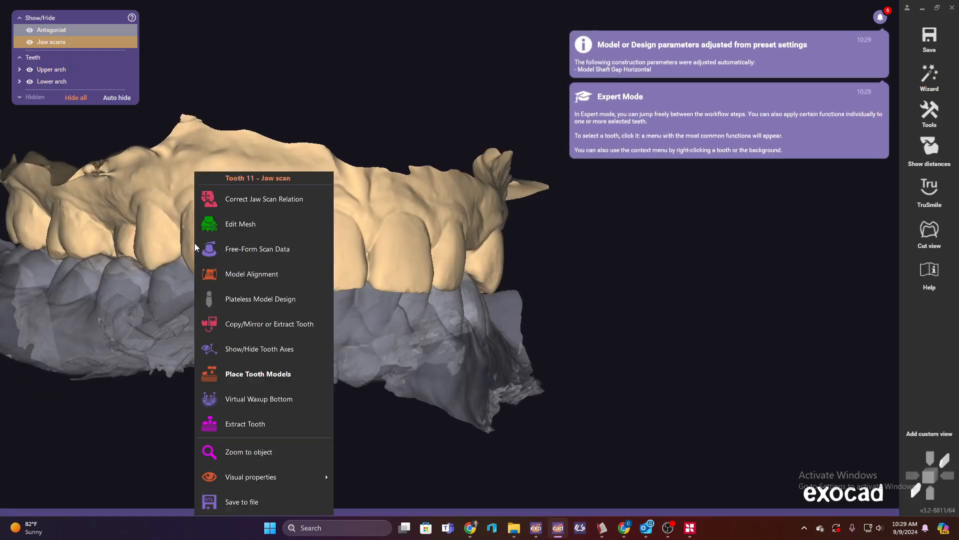
pyautogui.moveTo(257, 328)
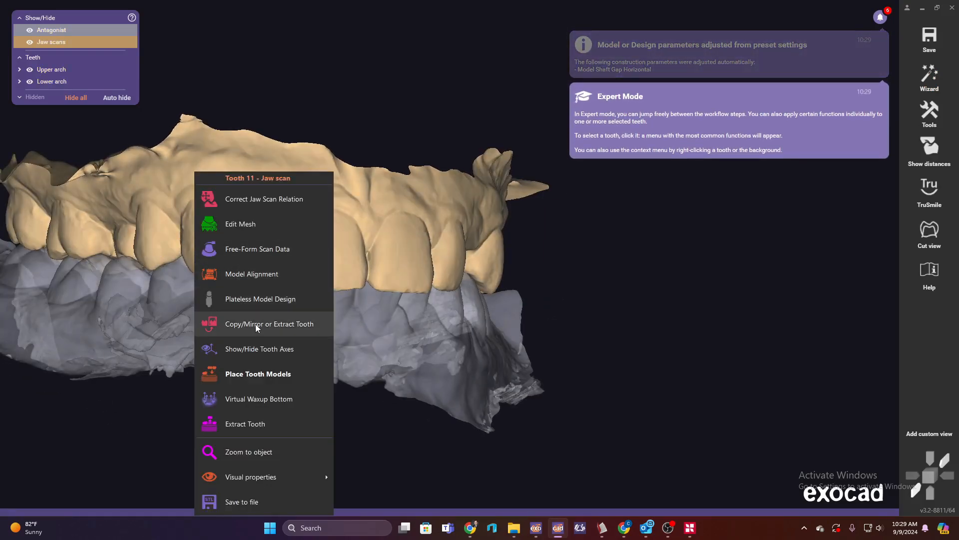
pyautogui.click(269, 324)
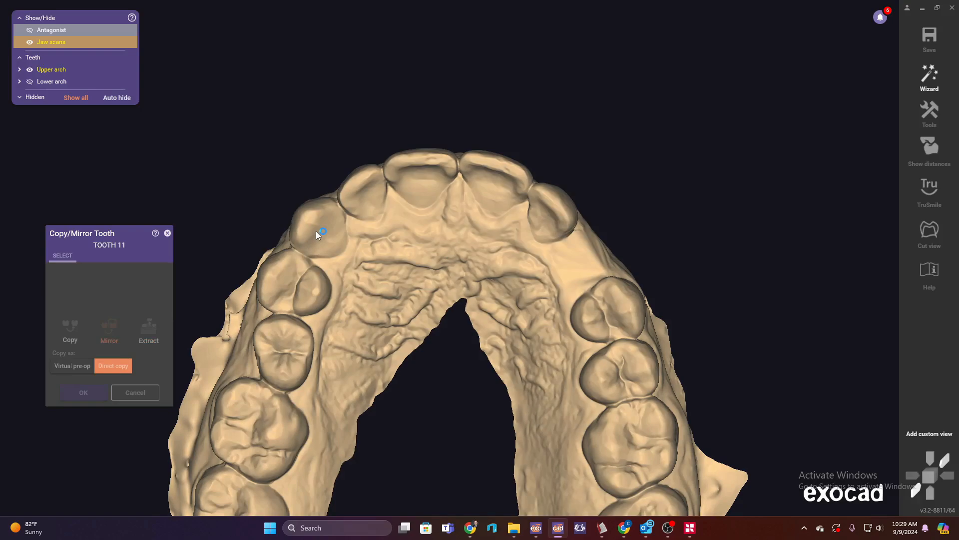
# Mirror the tooth as a direct copy onto the tooth 11 site and inspect its placement
pyautogui.click(315, 239)
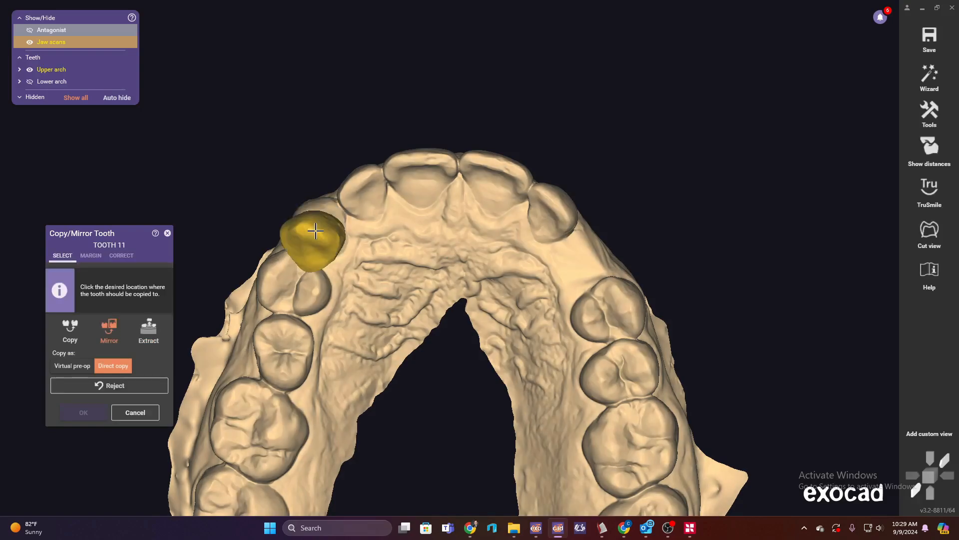
pyautogui.click(584, 257)
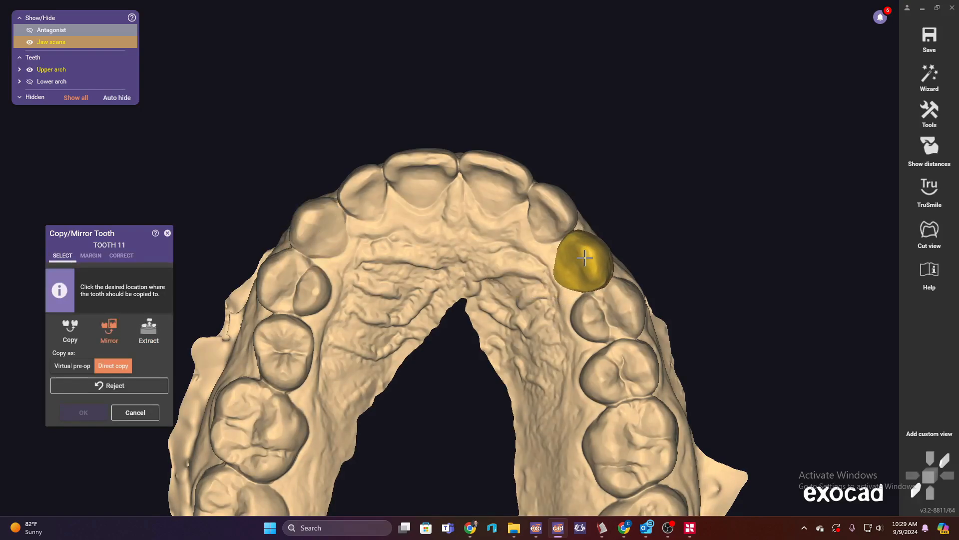
pyautogui.click(583, 257)
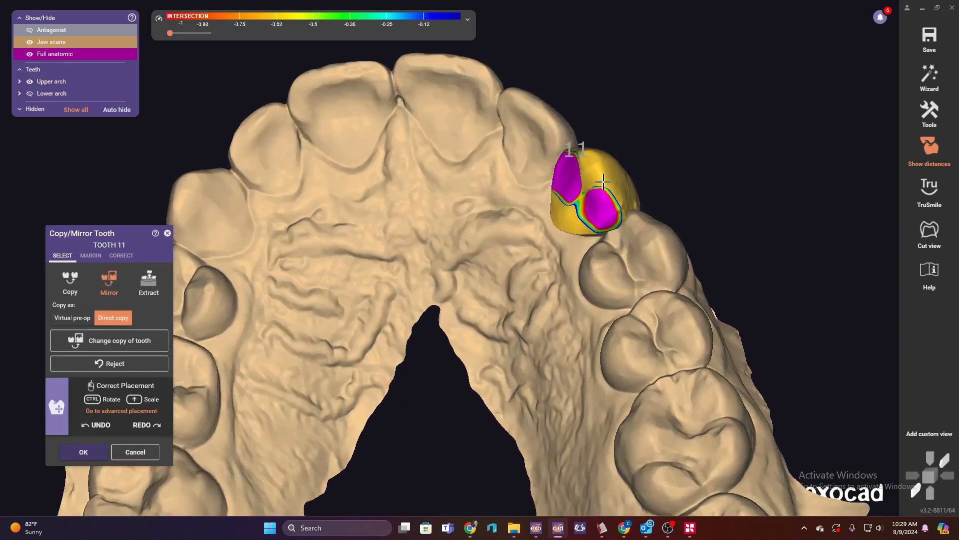
pyautogui.moveTo(603, 180); pyautogui.dragTo(394, 177)
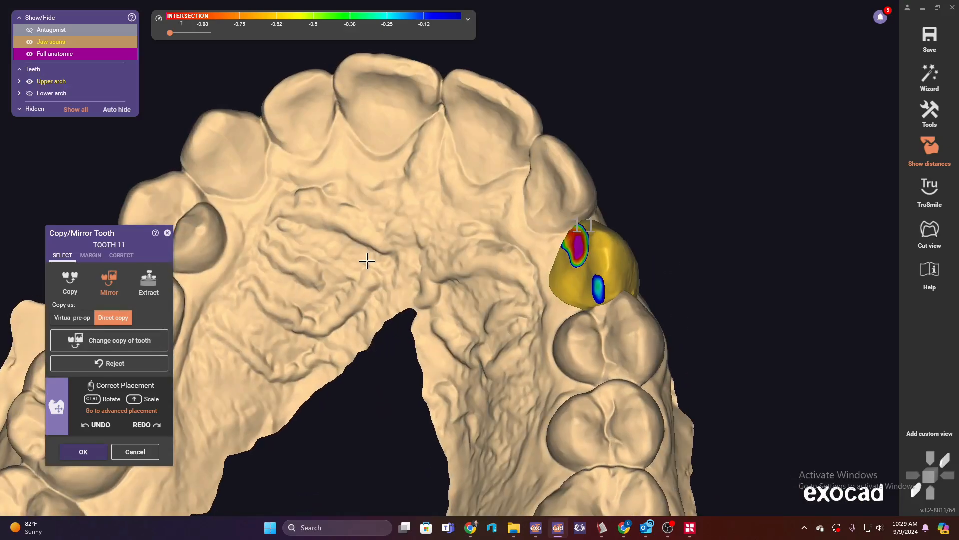
pyautogui.moveTo(367, 262); pyautogui.dragTo(603, 305)
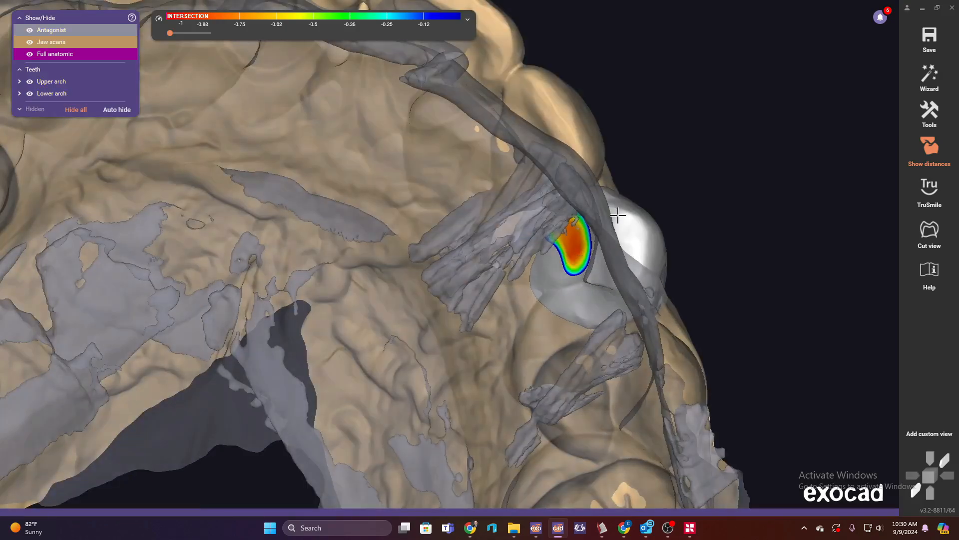
pyautogui.rightClick(617, 214)
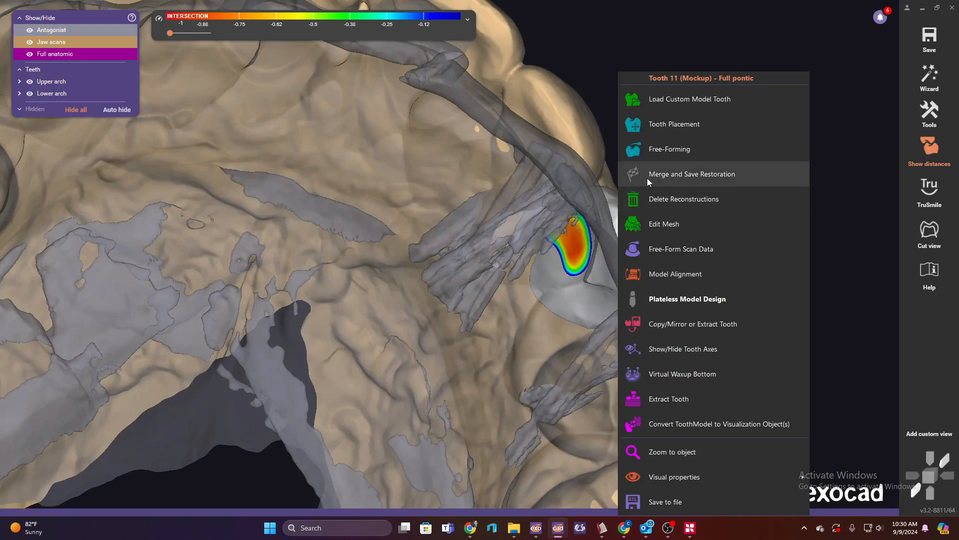
# Free-form the tooth 11 mockup with Add/Remove strokes where it intersects the antagonist
pyautogui.click(669, 149)
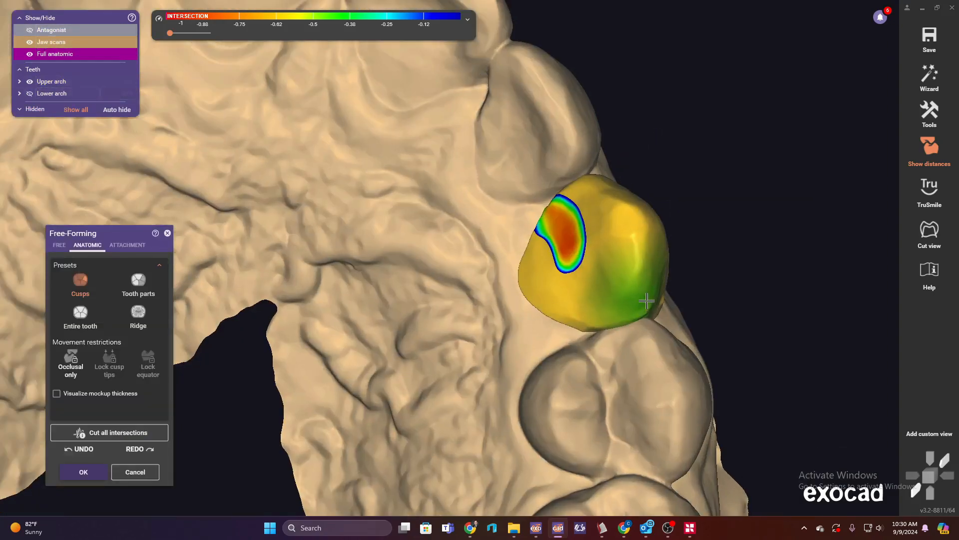
pyautogui.click(58, 245)
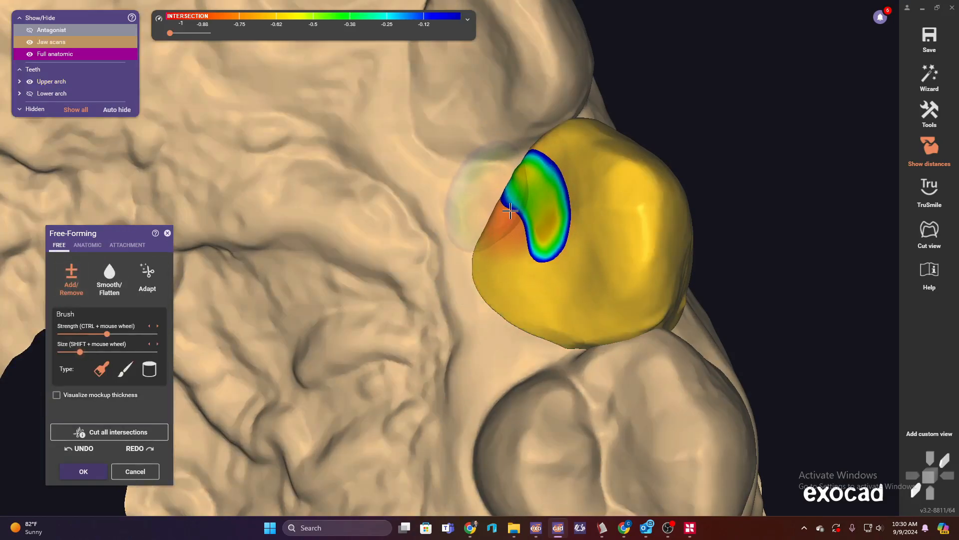
pyautogui.moveTo(511, 211); pyautogui.dragTo(516, 205)
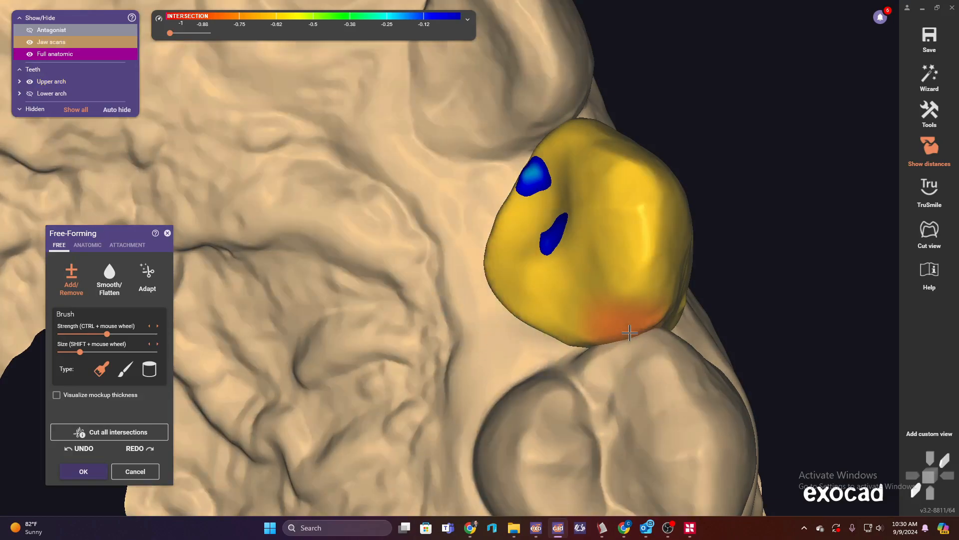
pyautogui.moveTo(630, 333); pyautogui.dragTo(570, 147)
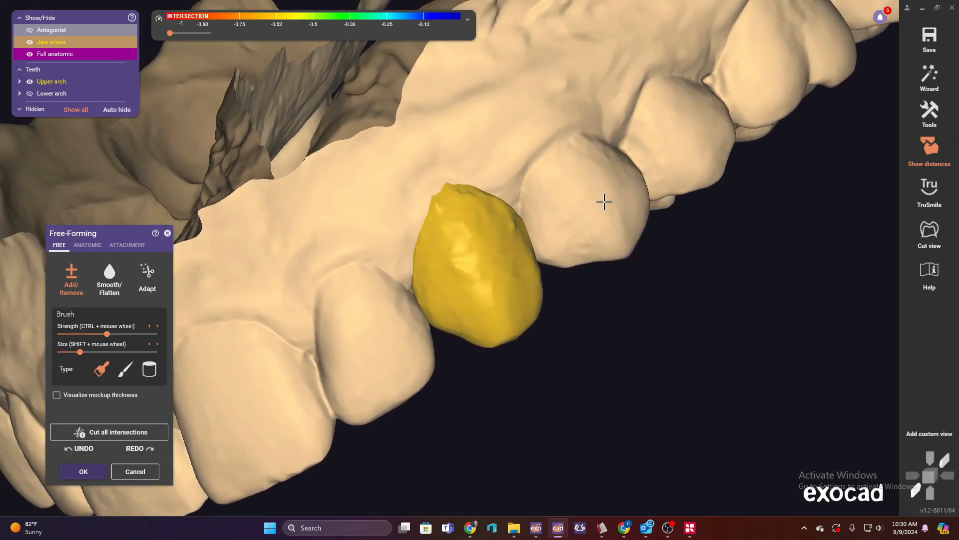
# Smooth the mockup's incisal edge with Smooth/Flatten and confirm the free-forming
pyautogui.click(109, 278)
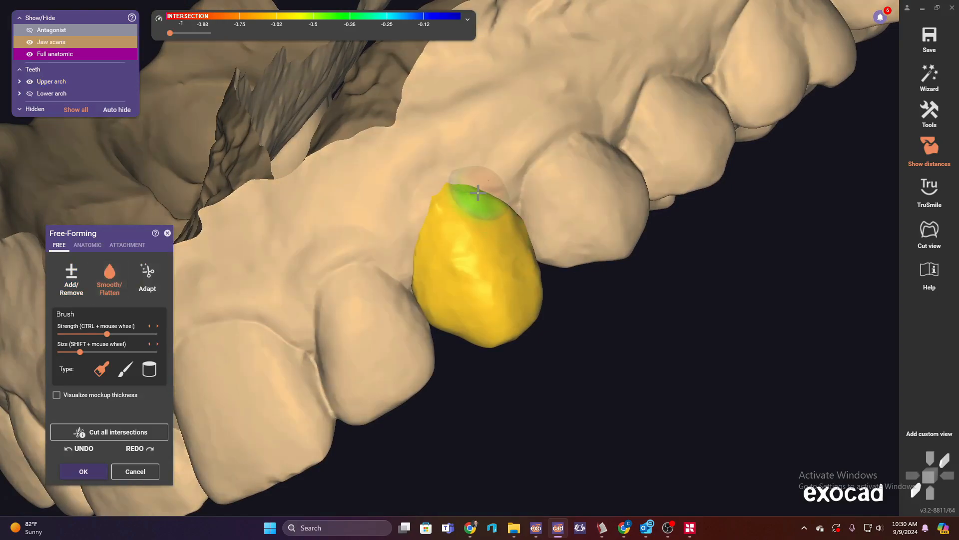
pyautogui.moveTo(479, 194); pyautogui.dragTo(451, 194)
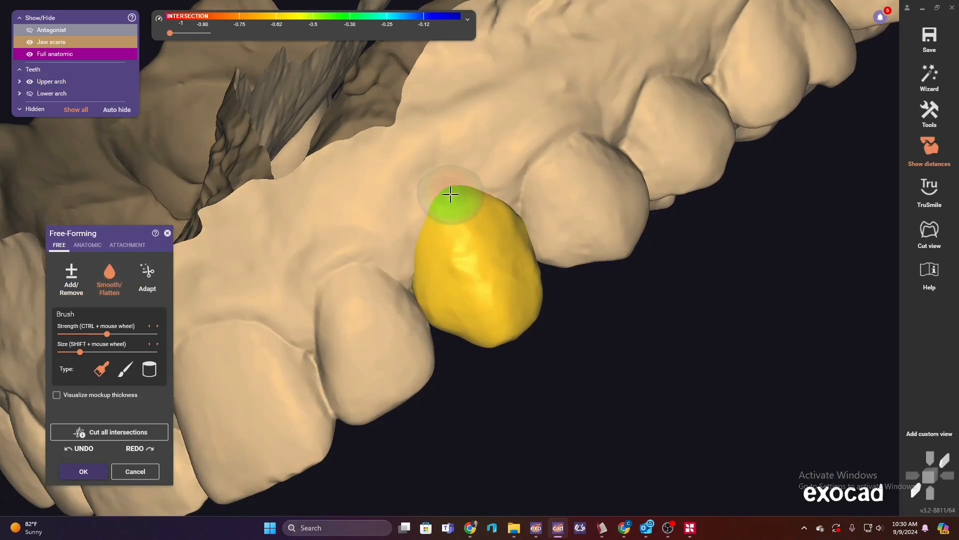
pyautogui.moveTo(450, 195); pyautogui.dragTo(522, 231)
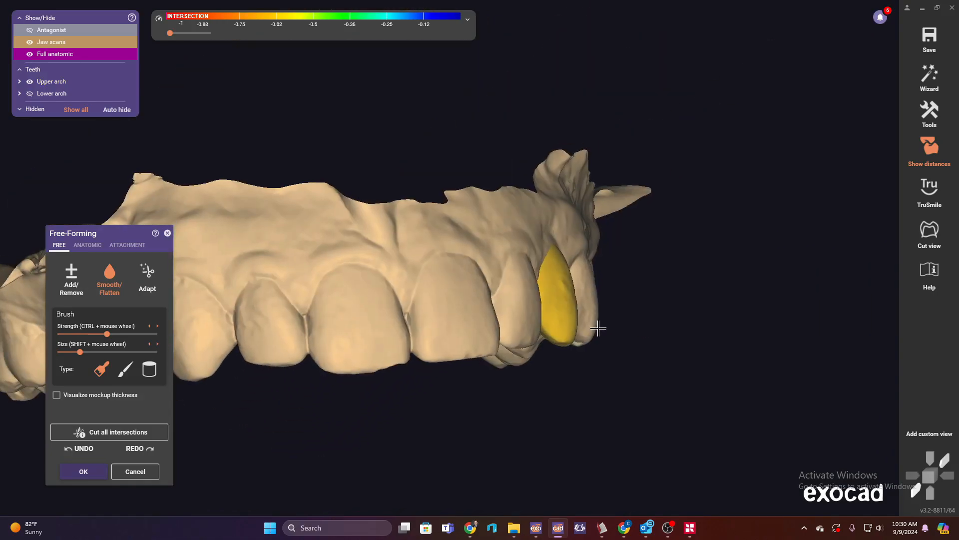
pyautogui.moveTo(599, 327); pyautogui.dragTo(614, 256)
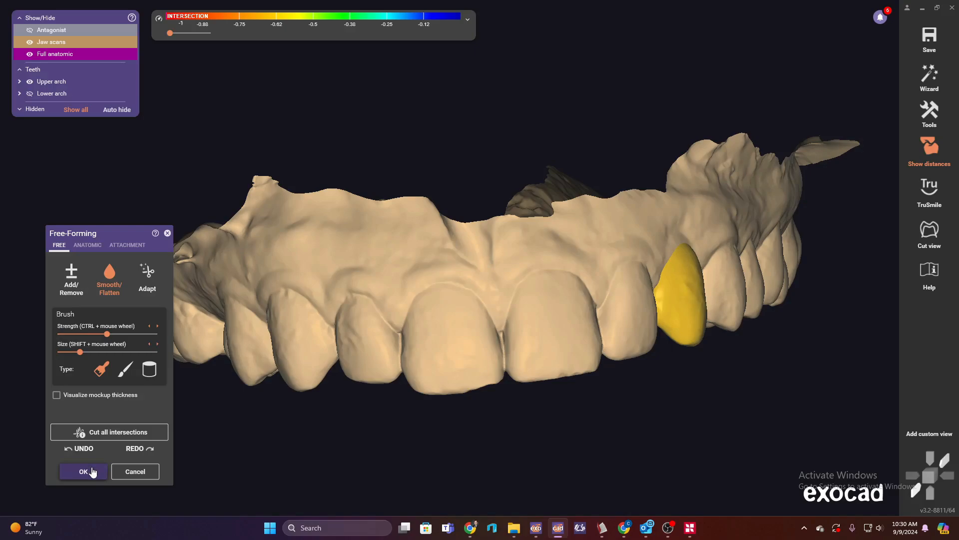
pyautogui.click(84, 471)
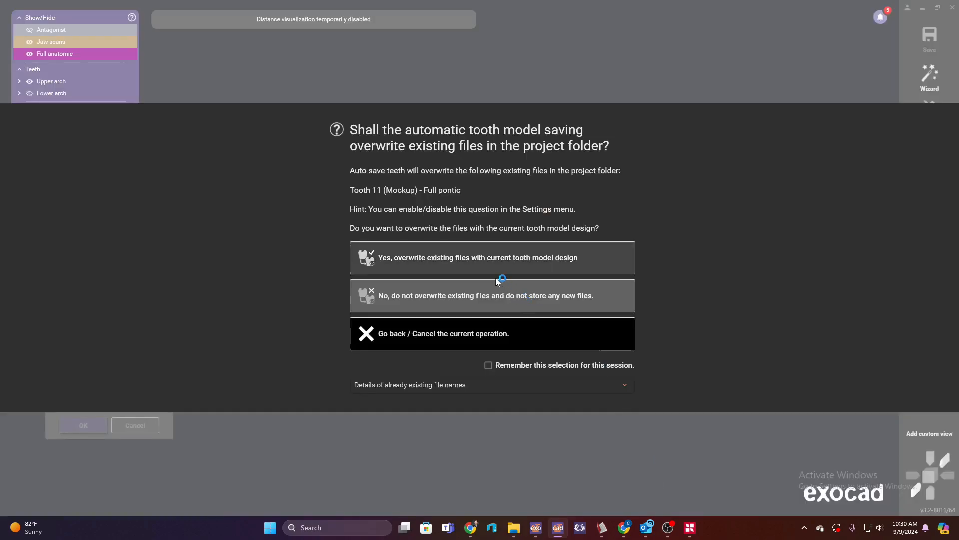
pyautogui.moveTo(486, 262)
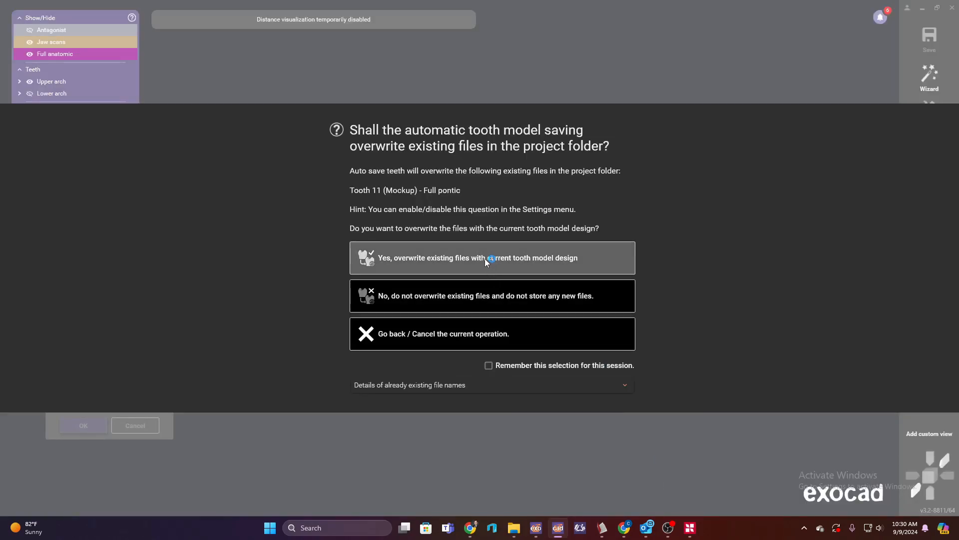
# Overwrite the saved tooth 11 mockup files with the current design
pyautogui.click(489, 258)
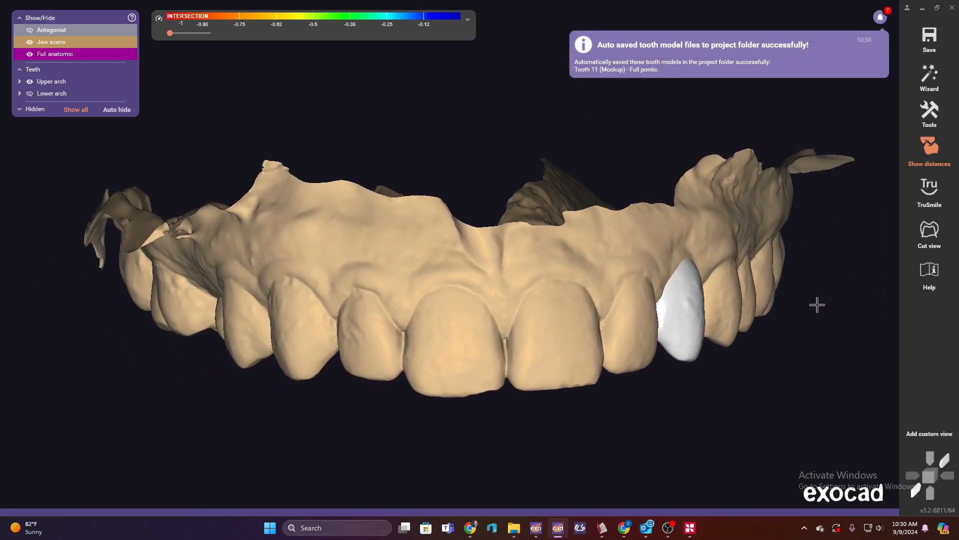
pyautogui.rightClick(685, 299)
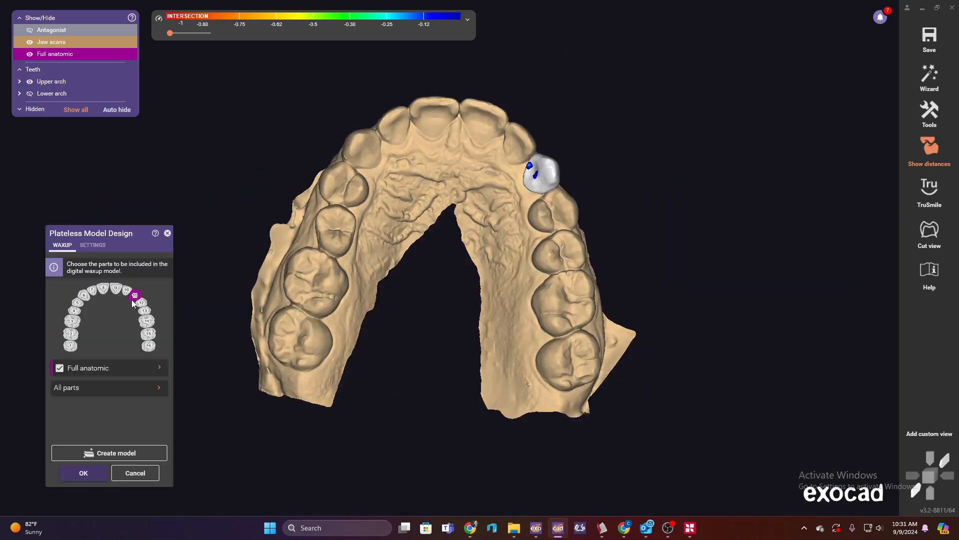
# Uncheck Hollow model in Settings, return to Waxup and create the solid plateless model
pyautogui.click(92, 245)
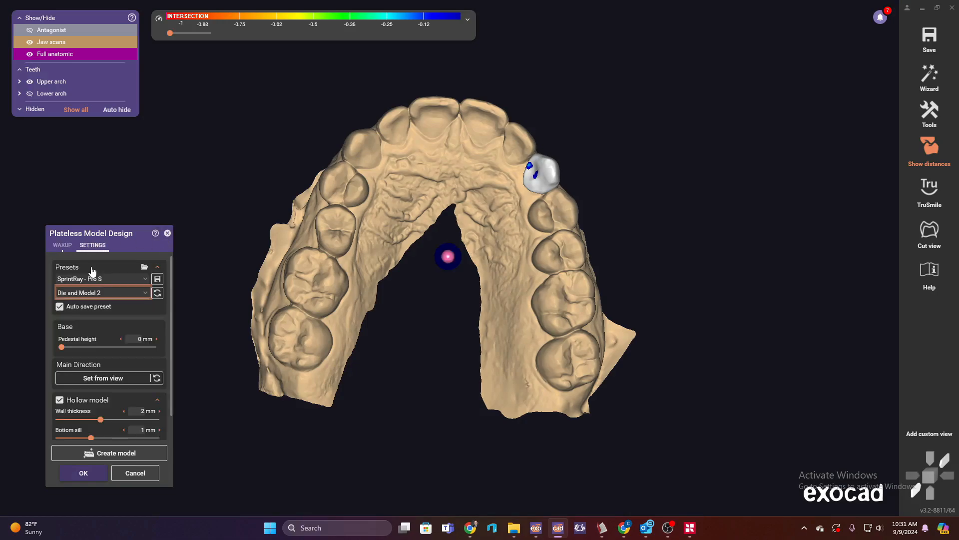
pyautogui.click(59, 399)
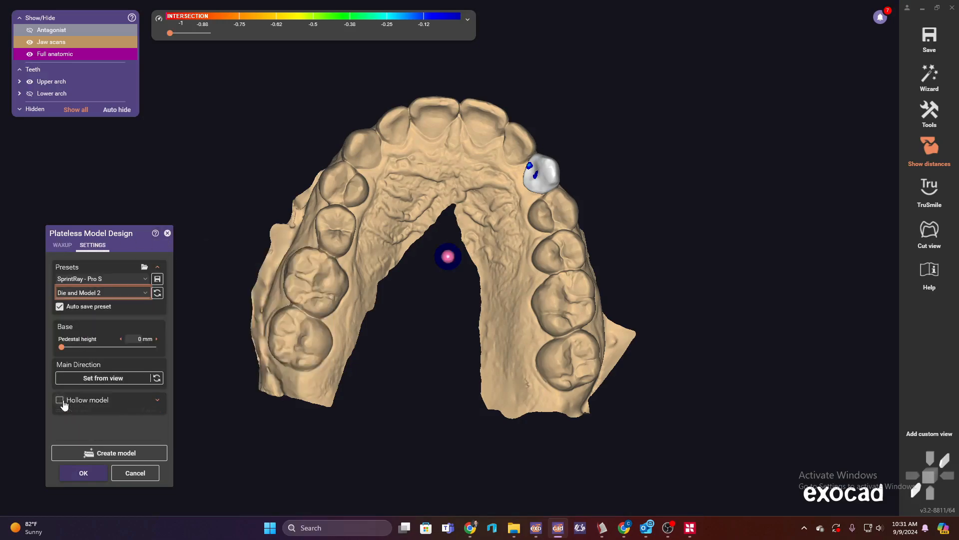
pyautogui.click(62, 245)
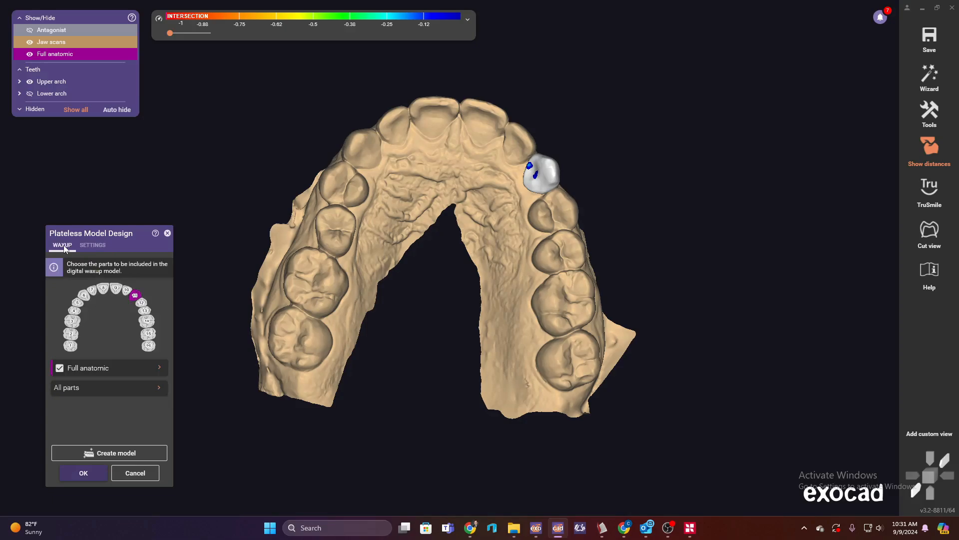
pyautogui.moveTo(134, 295)
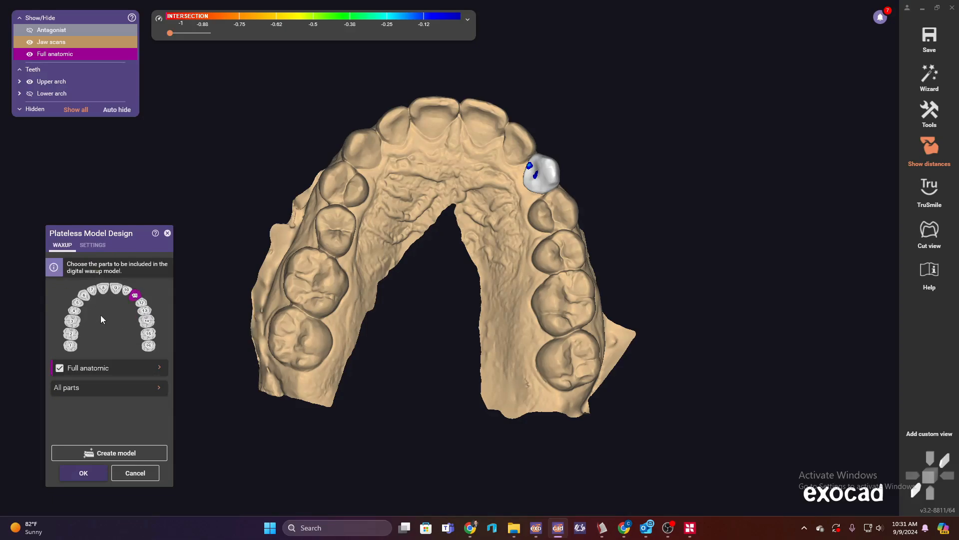
pyautogui.moveTo(447, 177); pyautogui.dragTo(450, 220)
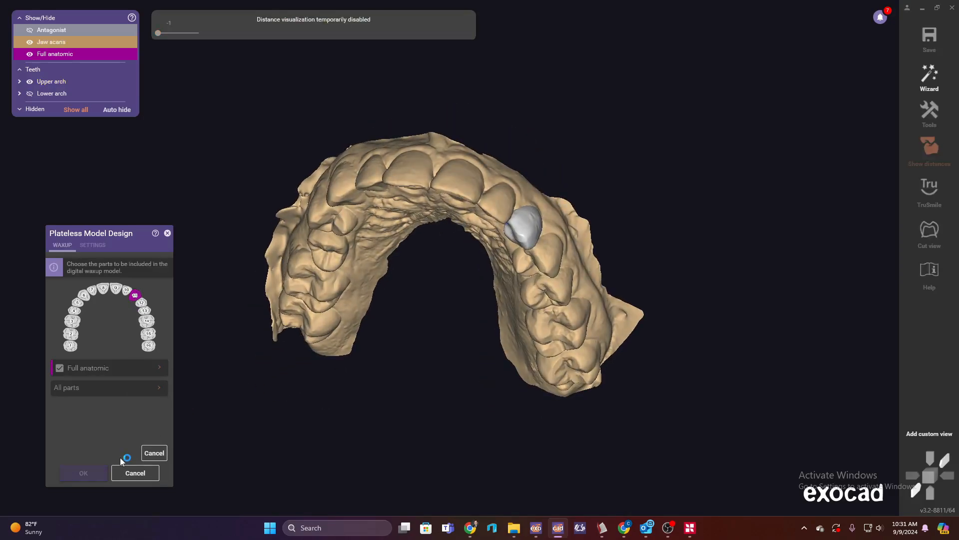
pyautogui.click(83, 472)
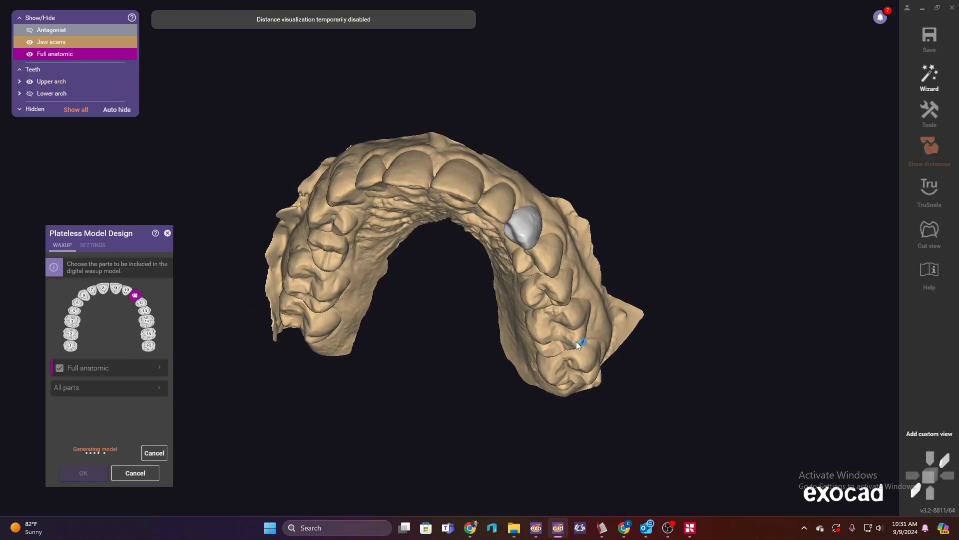
pyautogui.moveTo(734, 271)
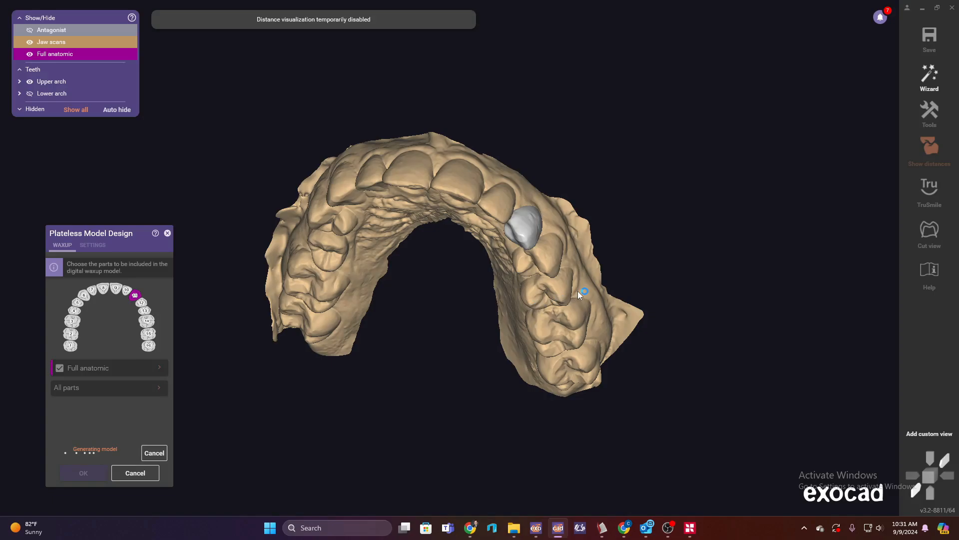
pyautogui.moveTo(613, 249)
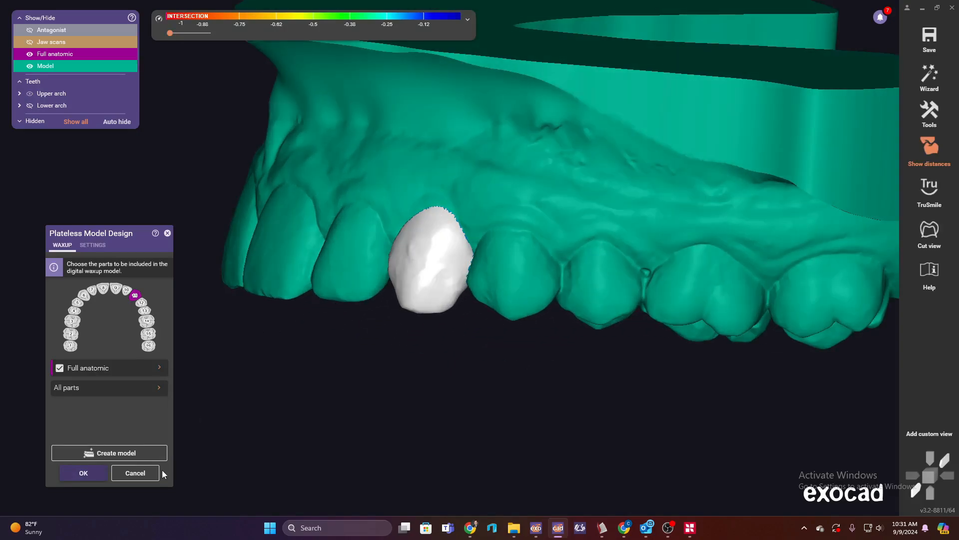
# Accept the generated plateless model and view it from the occlusal side
pyautogui.click(114, 453)
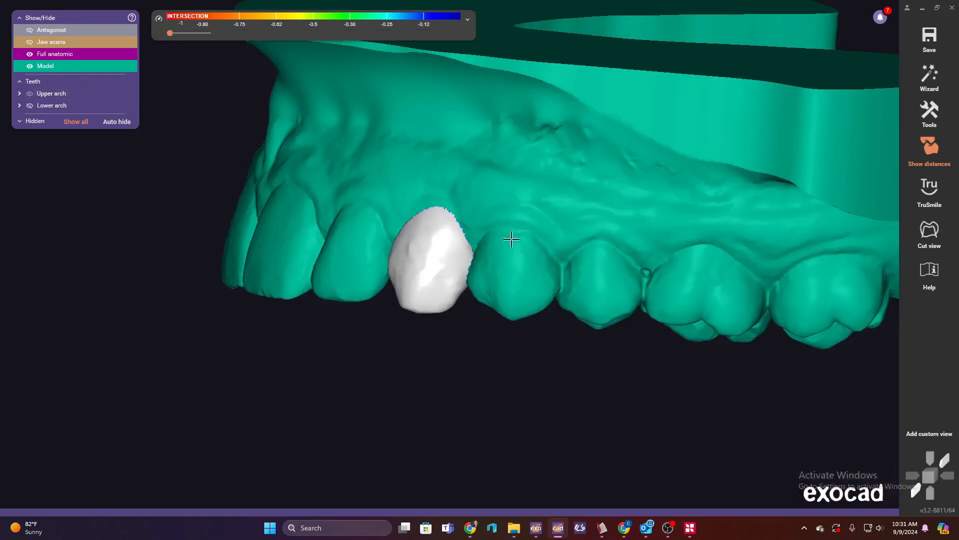
pyautogui.moveTo(510, 239); pyautogui.dragTo(422, 212)
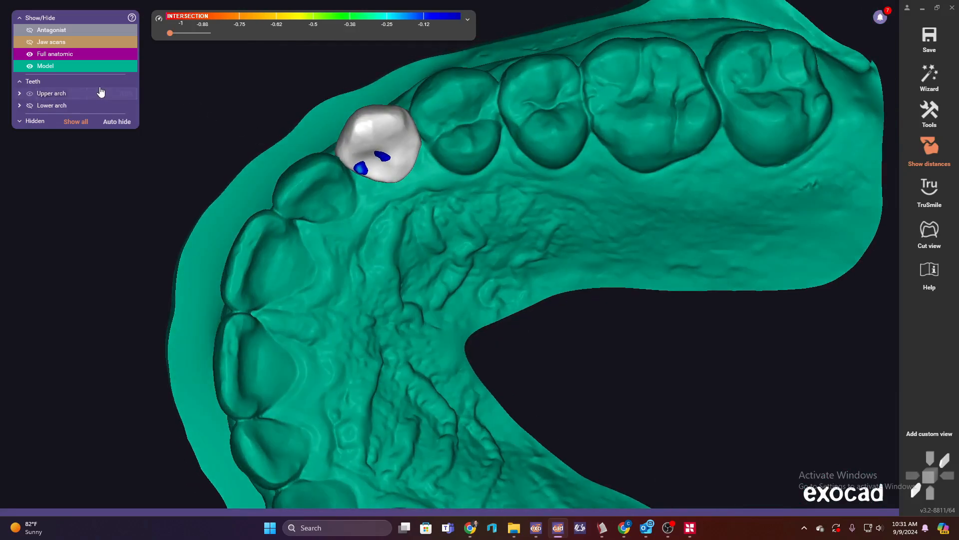
pyautogui.moveTo(929, 76)
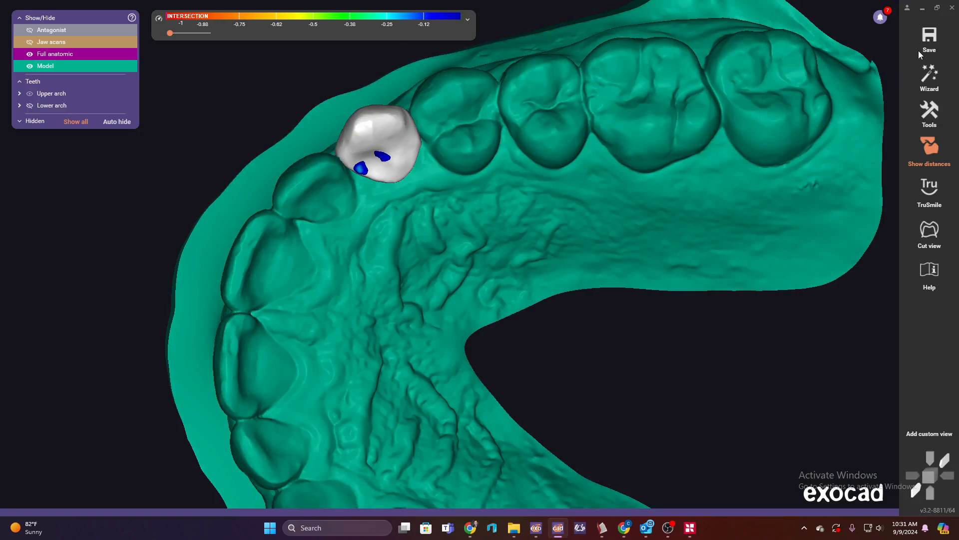
# Save the scene, overwriting the existing .dentalCAD file
pyautogui.rightClick(379, 147)
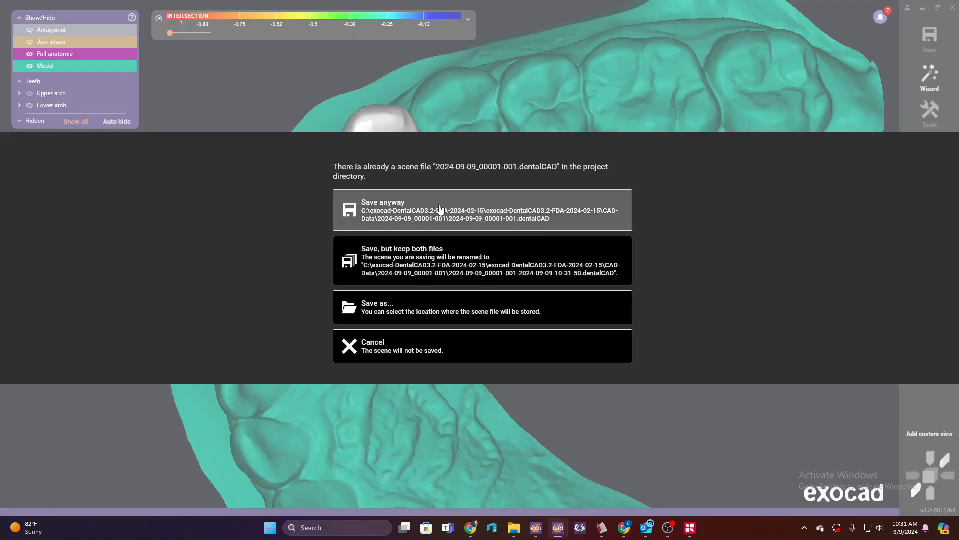
pyautogui.click(482, 210)
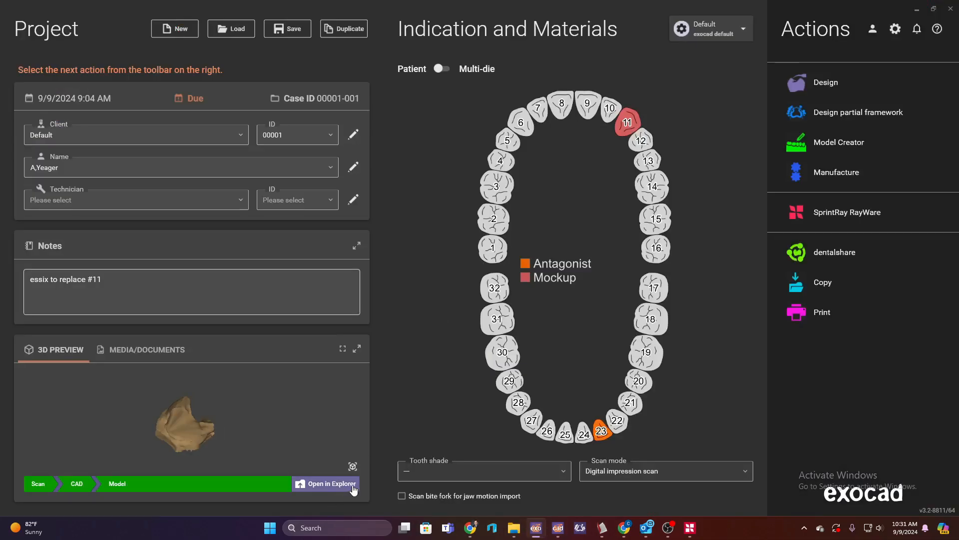
# Inspect digitalwaxupmodel.stl in the case folder, then return to the design scene
pyautogui.click(330, 483)
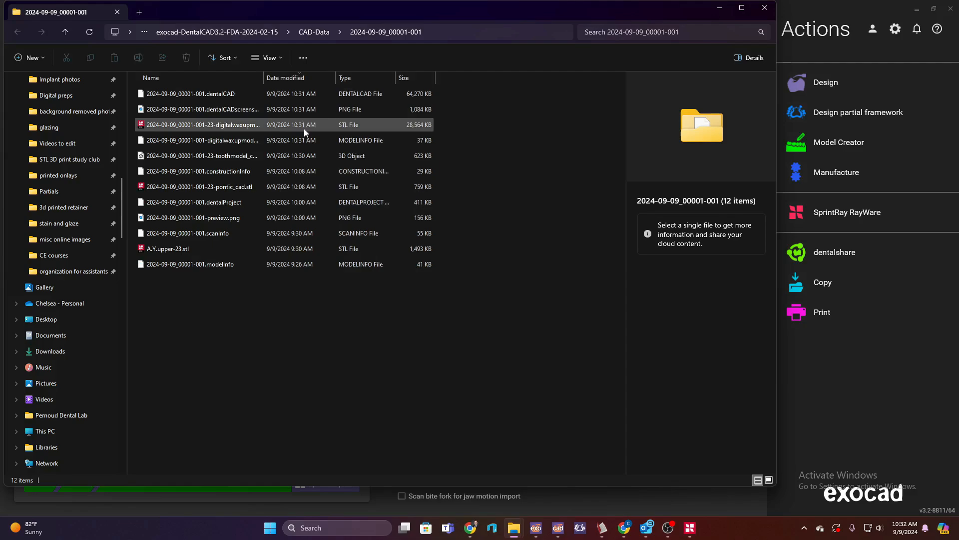
pyautogui.click(202, 125)
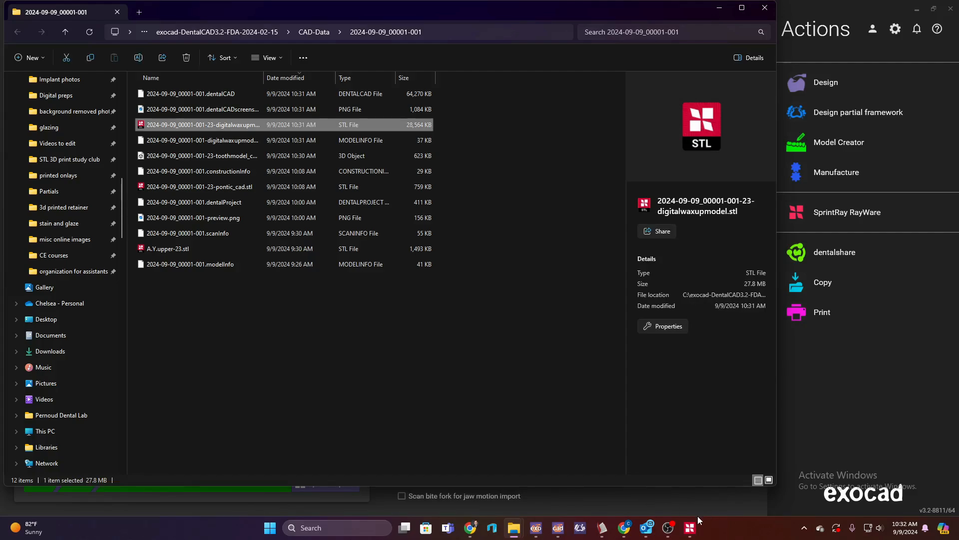
pyautogui.click(847, 212)
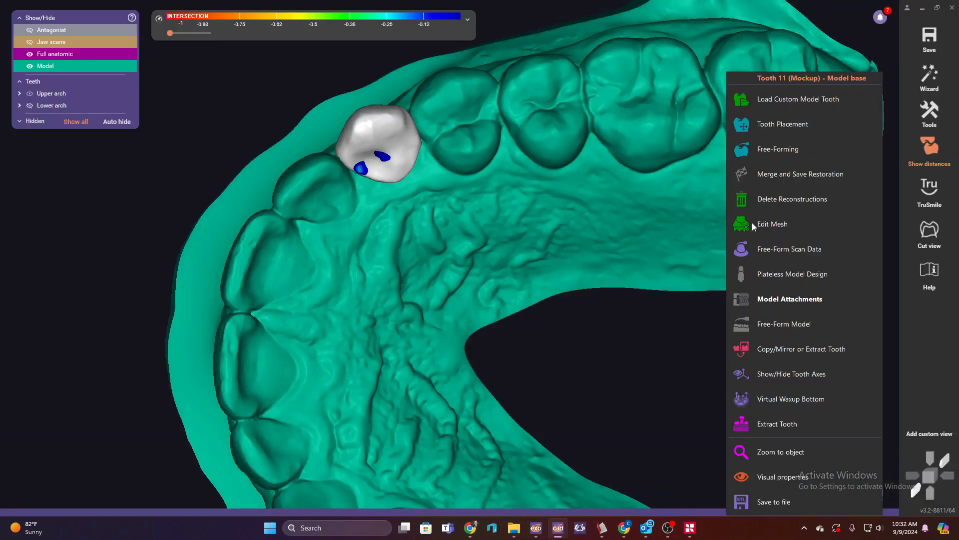
# Export the model base mesh to the Desktop as 'AY wax up solid'
pyautogui.click(774, 501)
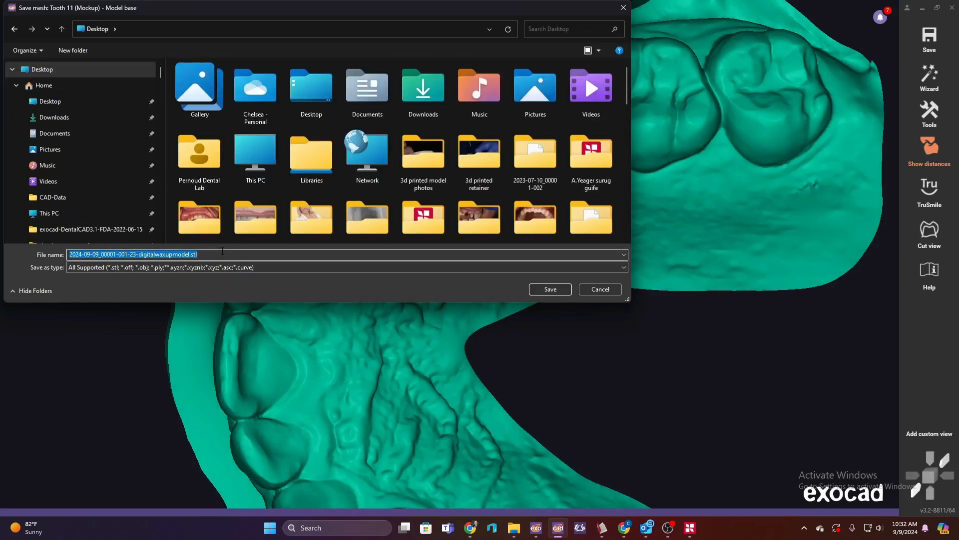
pyautogui.write('AY')
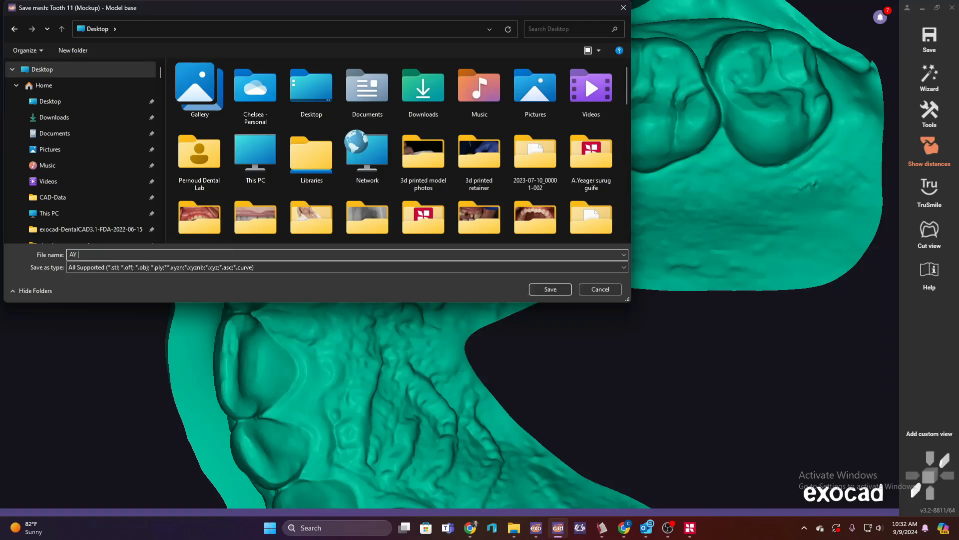
pyautogui.write('wax up')
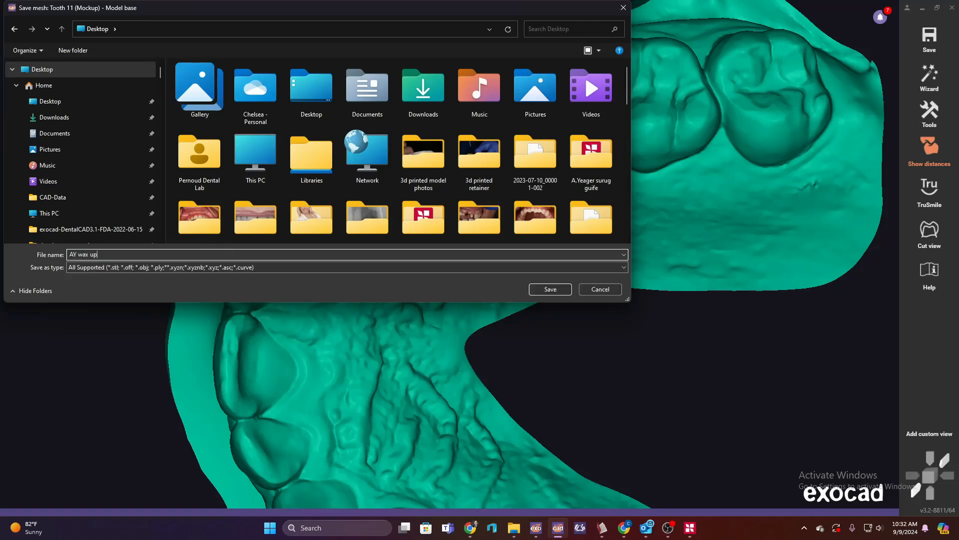
pyautogui.write('solid')
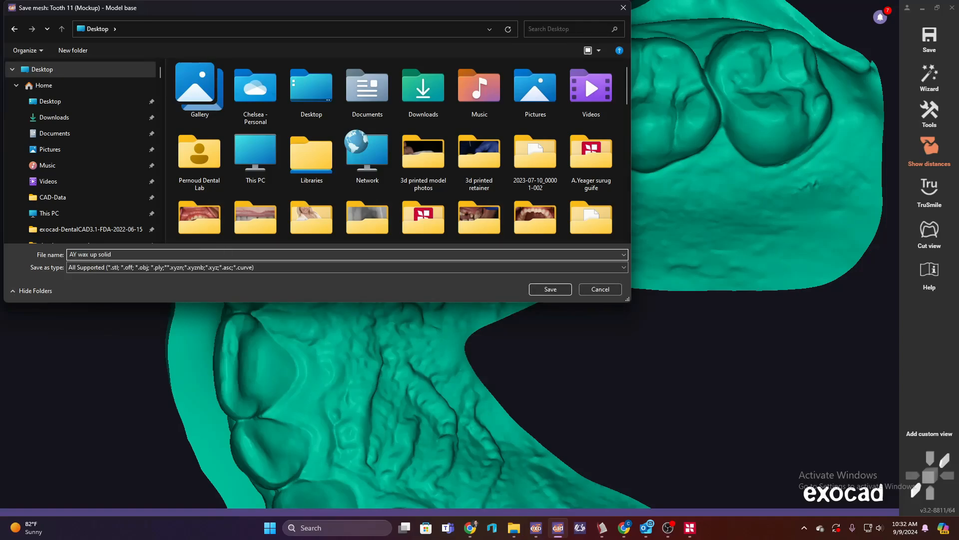
pyautogui.click(549, 289)
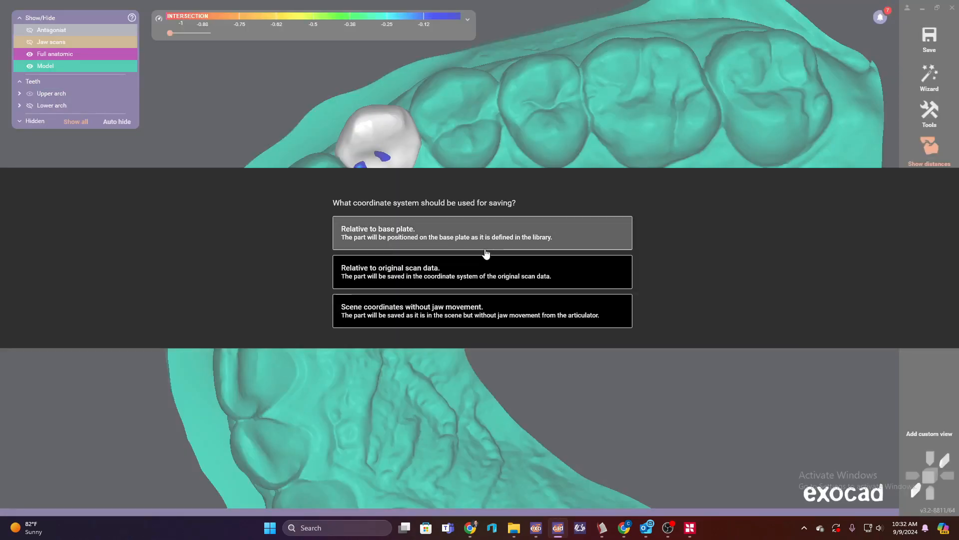
pyautogui.moveTo(527, 191)
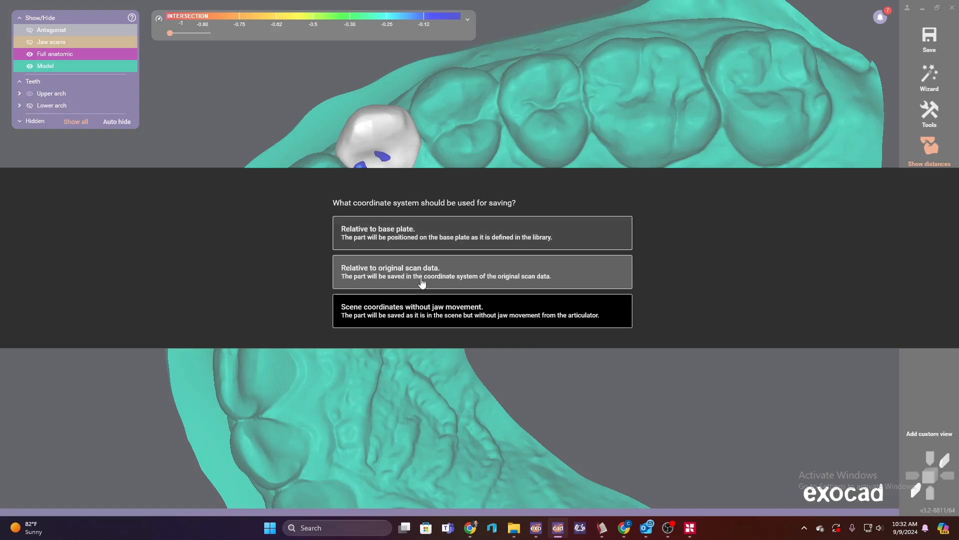
pyautogui.moveTo(419, 283)
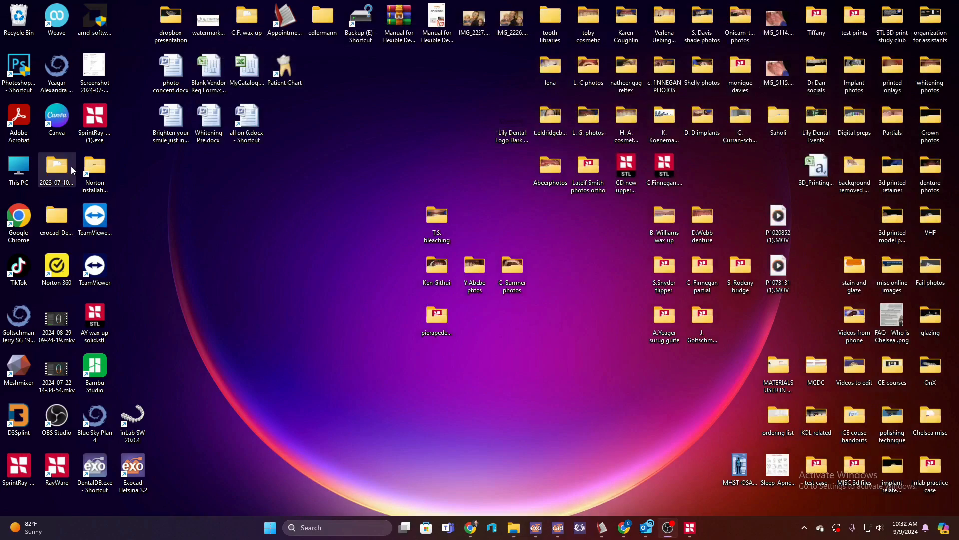
# Open 'AY wax up solid.stl' from the Desktop in SprintRay RayWare
pyautogui.click(94, 322)
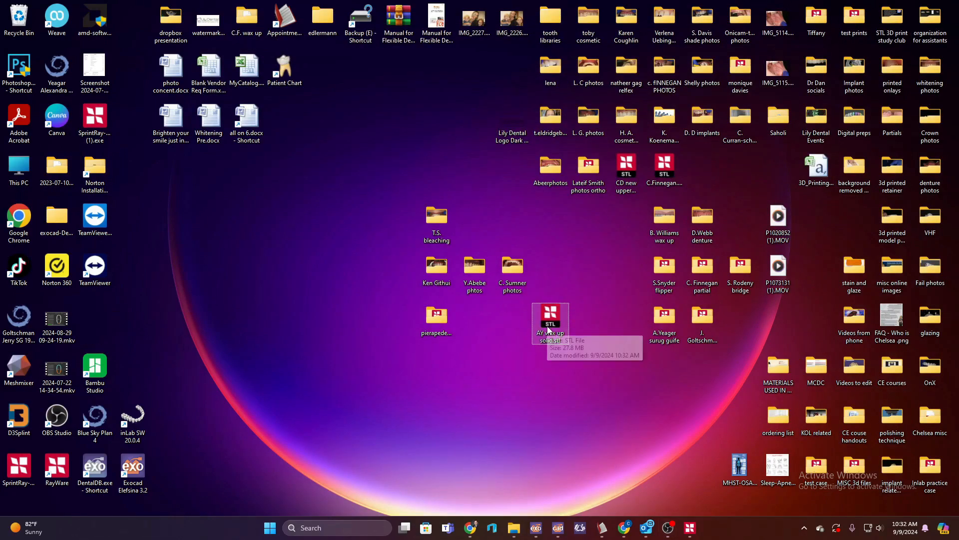
pyautogui.doubleClick(550, 319)
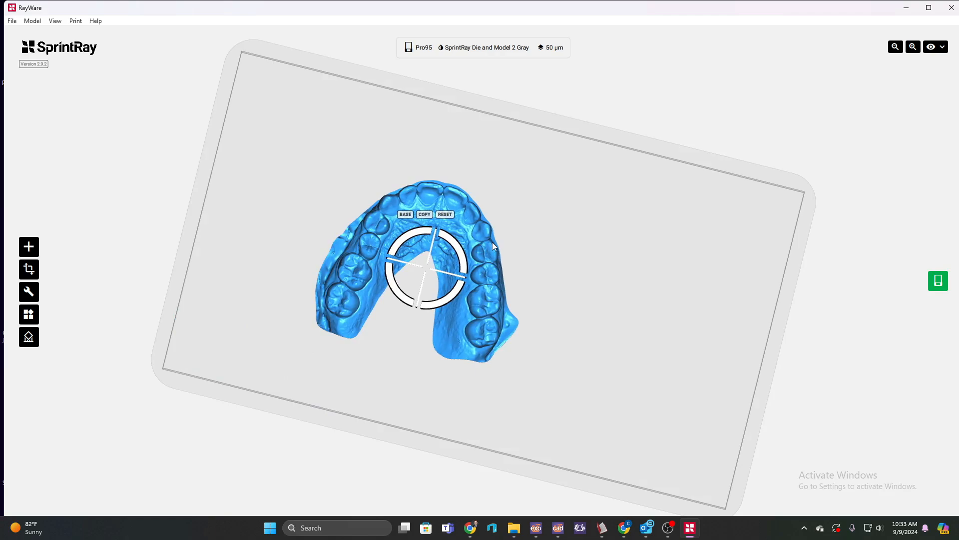
pyautogui.moveTo(952, 9)
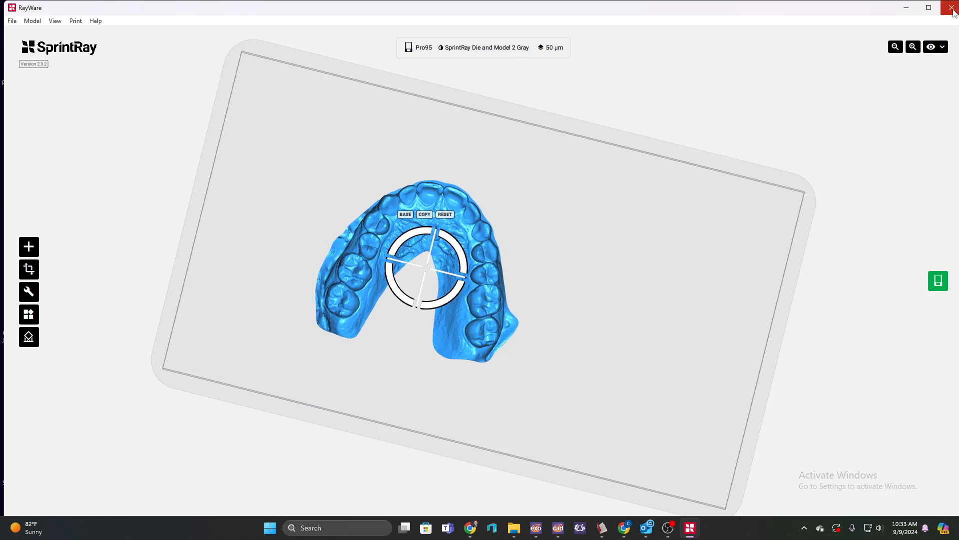
pyautogui.moveTo(919, 12)
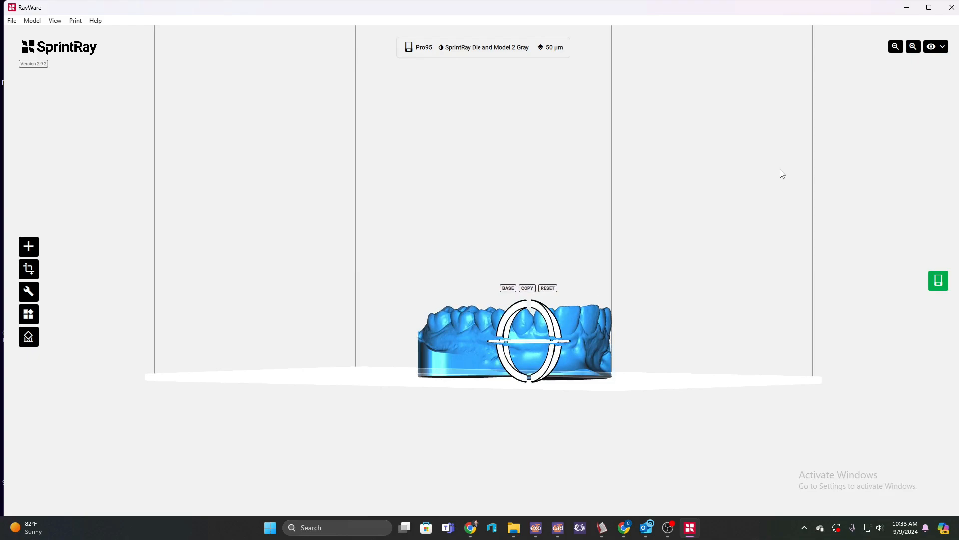
pyautogui.moveTo(758, 351)
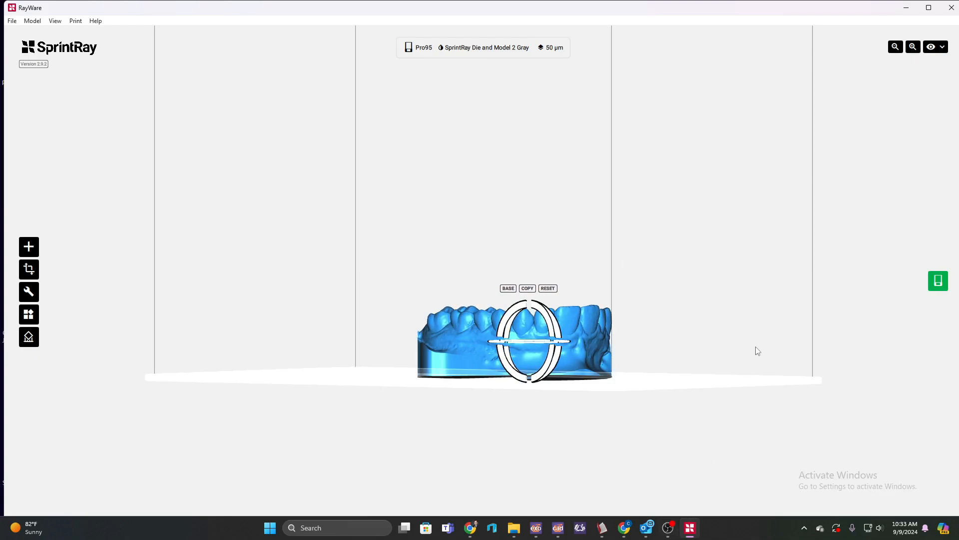